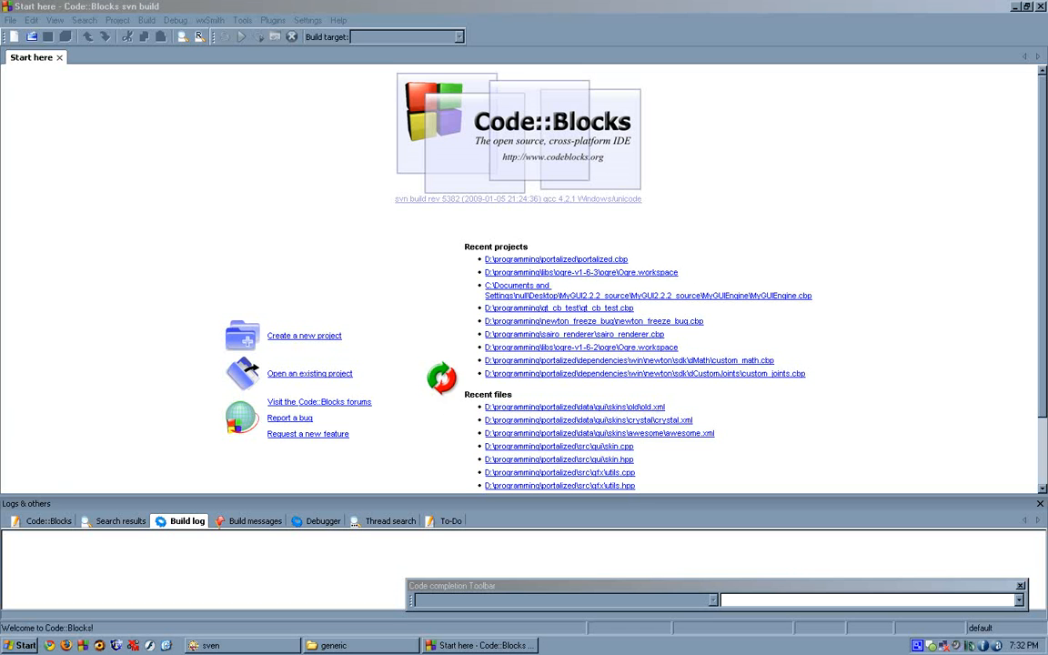
Open portalized.cbp from recent projects and select the Release_win build target
left_click(560, 485)
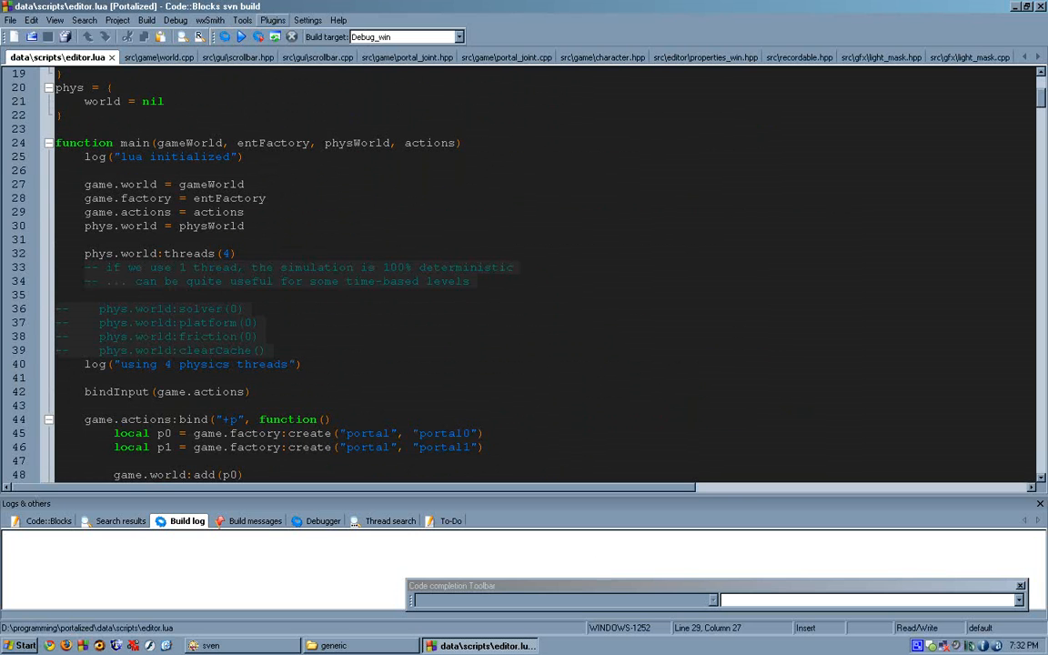
left_click(458, 36)
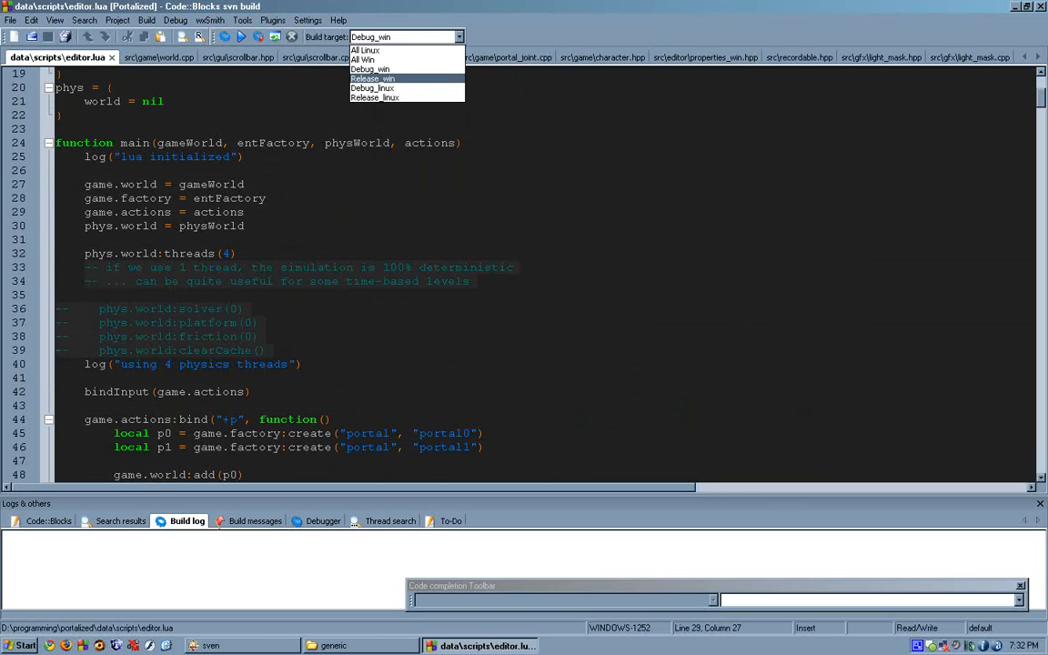
left_click(373, 88)
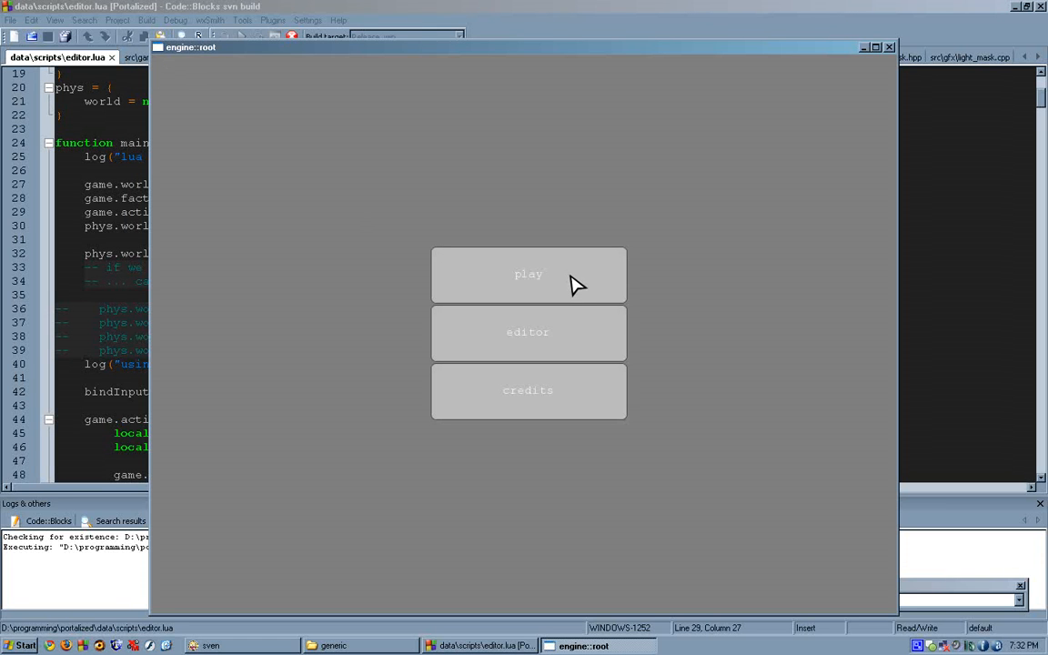
mouse_move(561, 398)
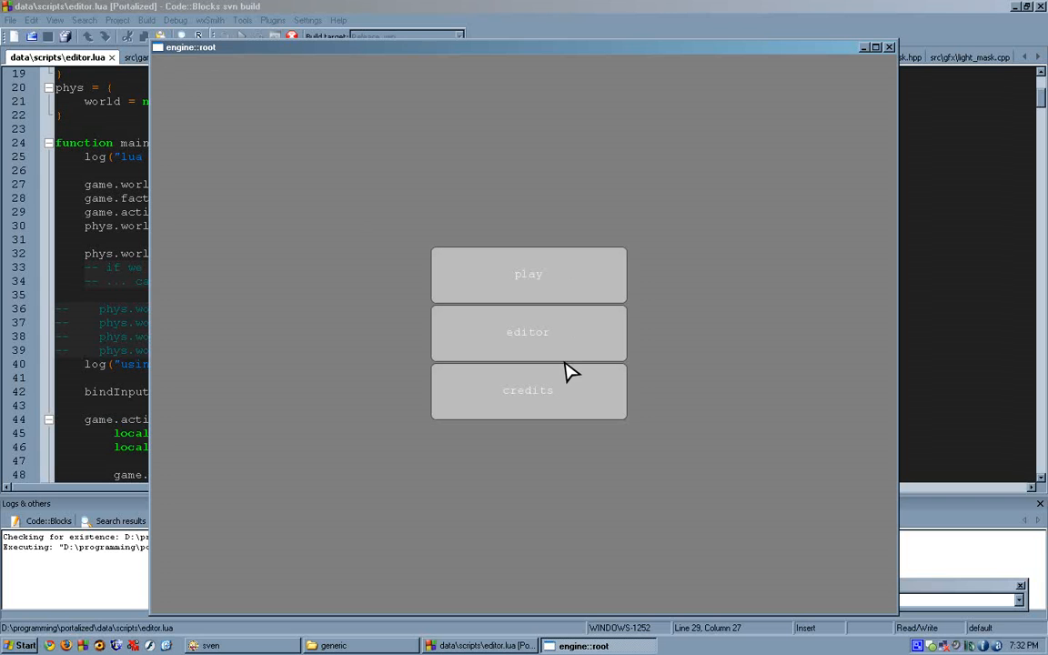
mouse_move(568, 334)
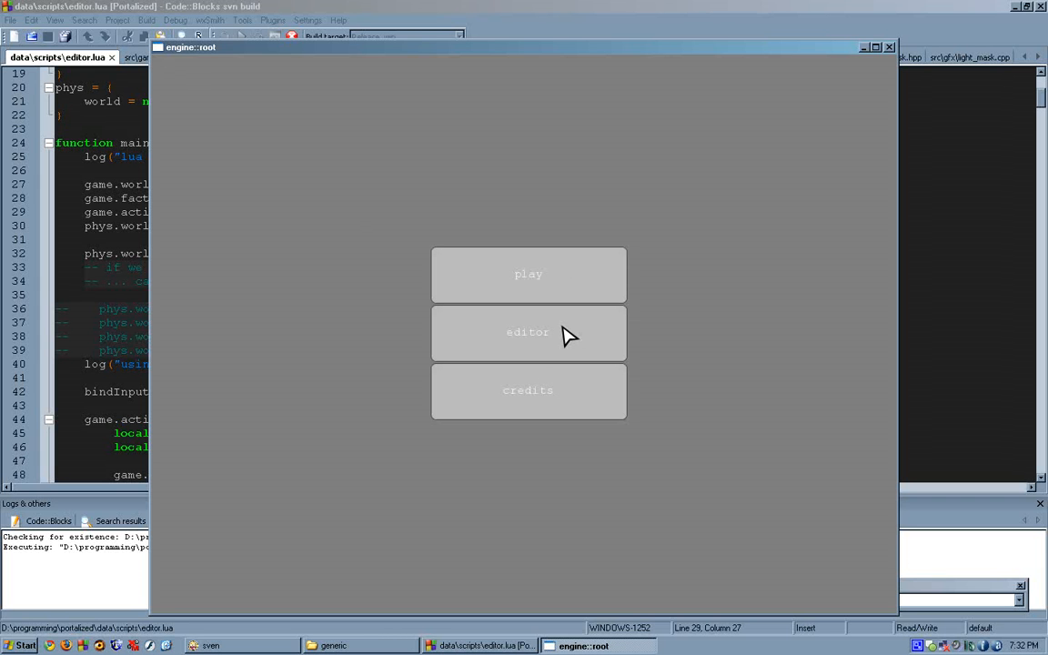
Enter the editor from the main menu and close the levels window
left_click(527, 332)
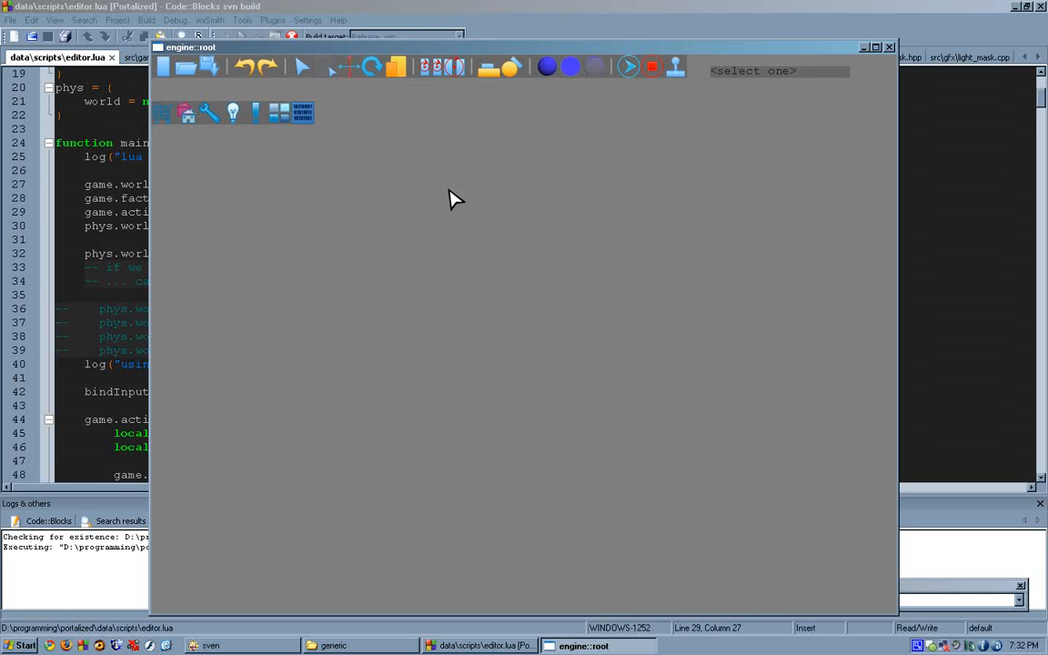
mouse_move(710, 111)
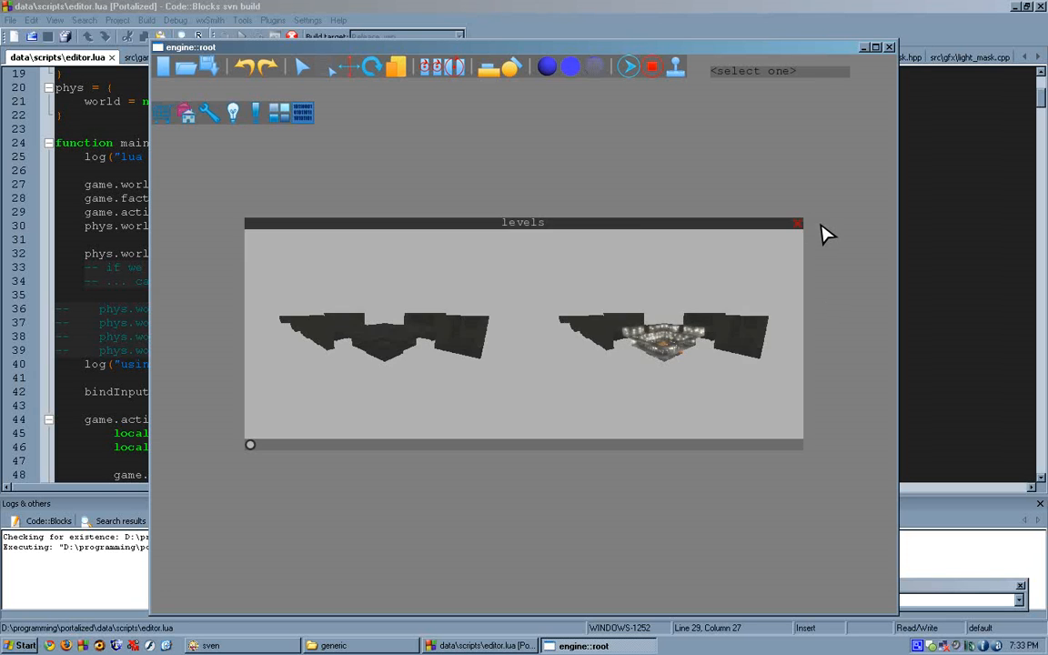
left_click(797, 222)
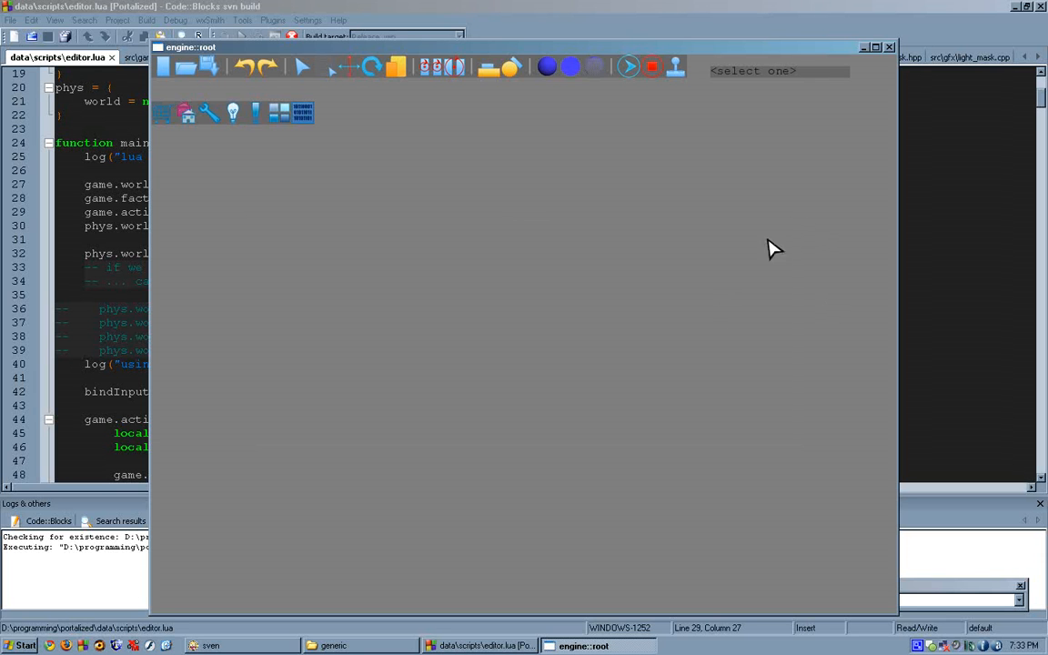
mouse_move(372, 185)
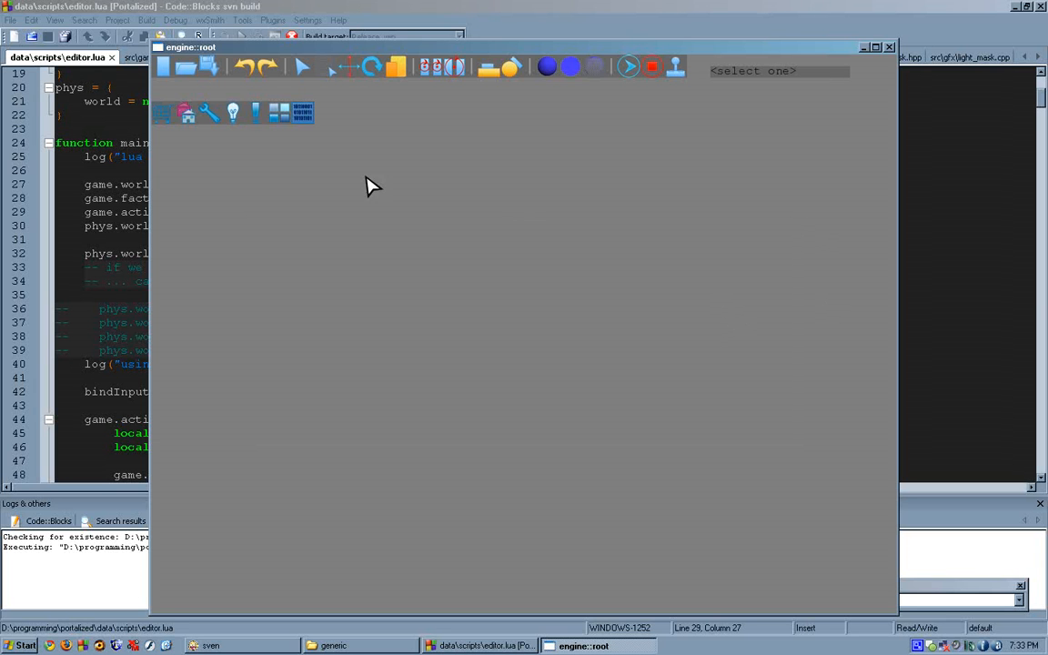
mouse_move(675, 301)
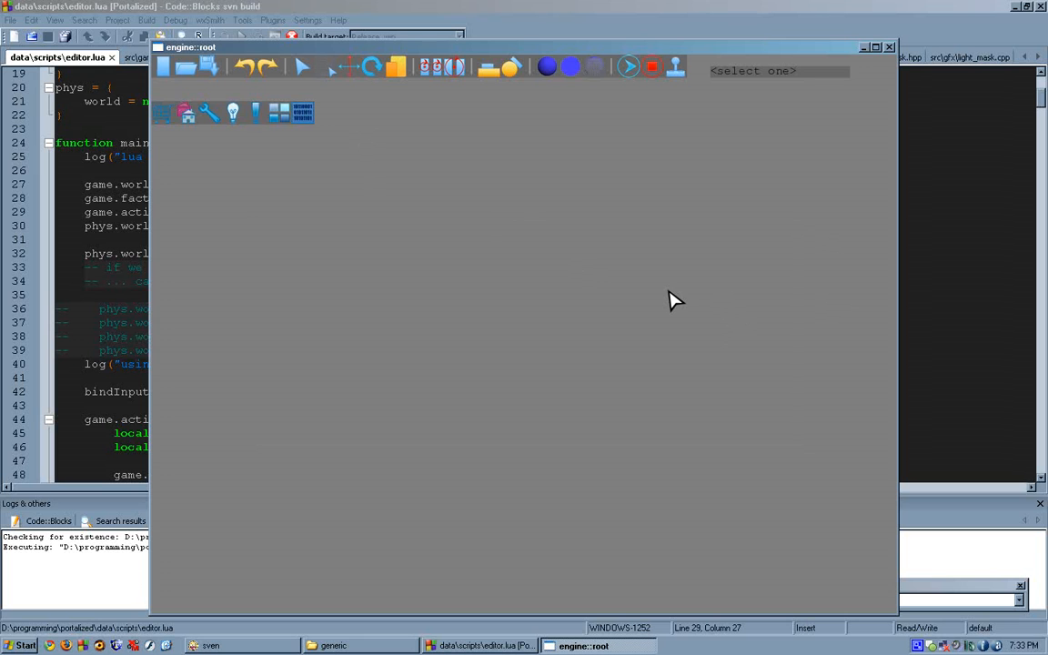
mouse_move(680, 329)
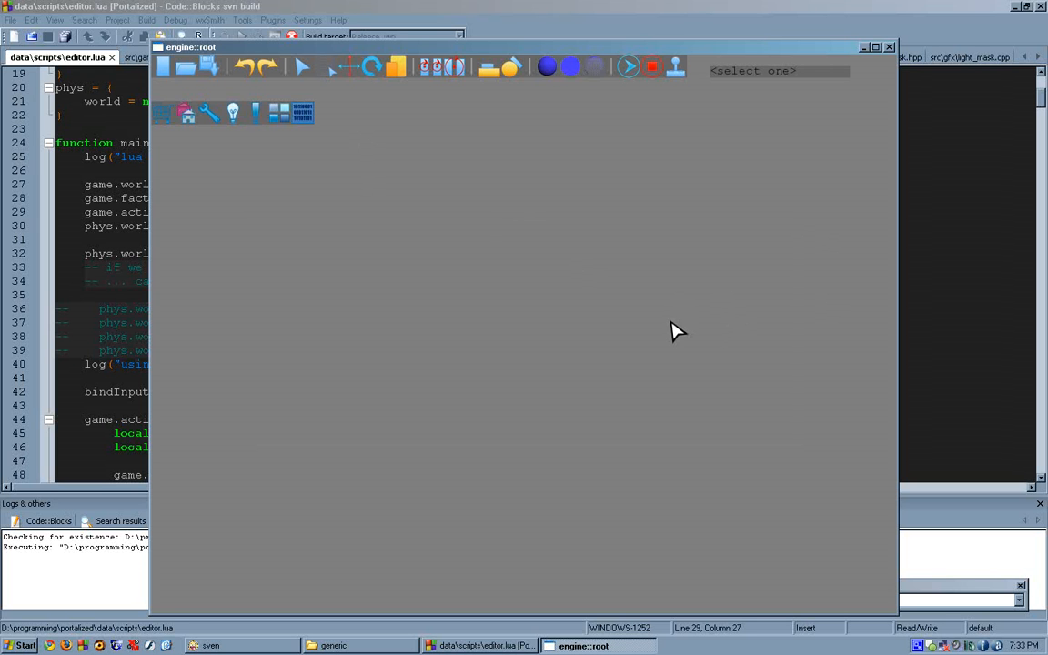
mouse_move(675, 344)
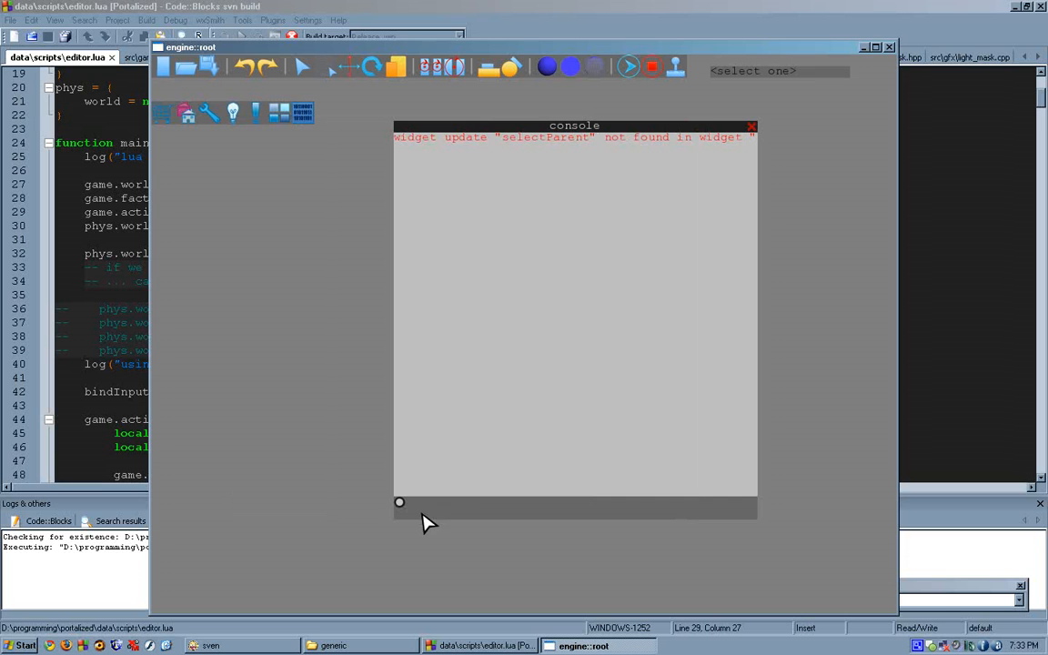
mouse_move(471, 501)
type("gui.sheet:update(")
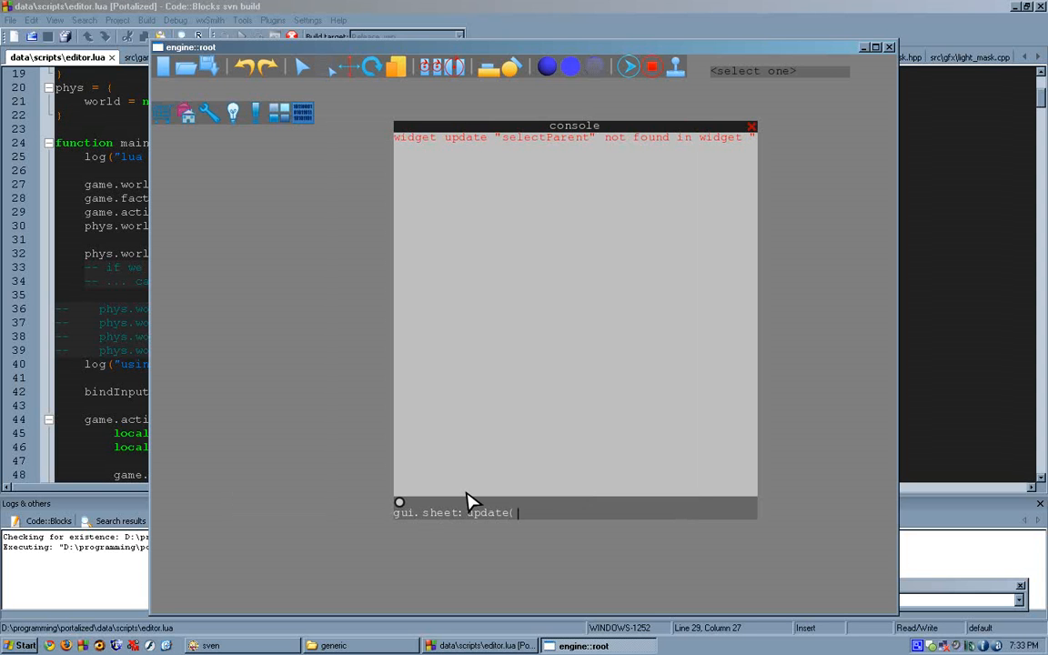
Enter a partial gui.sheet:update([ command in the console
type("[")
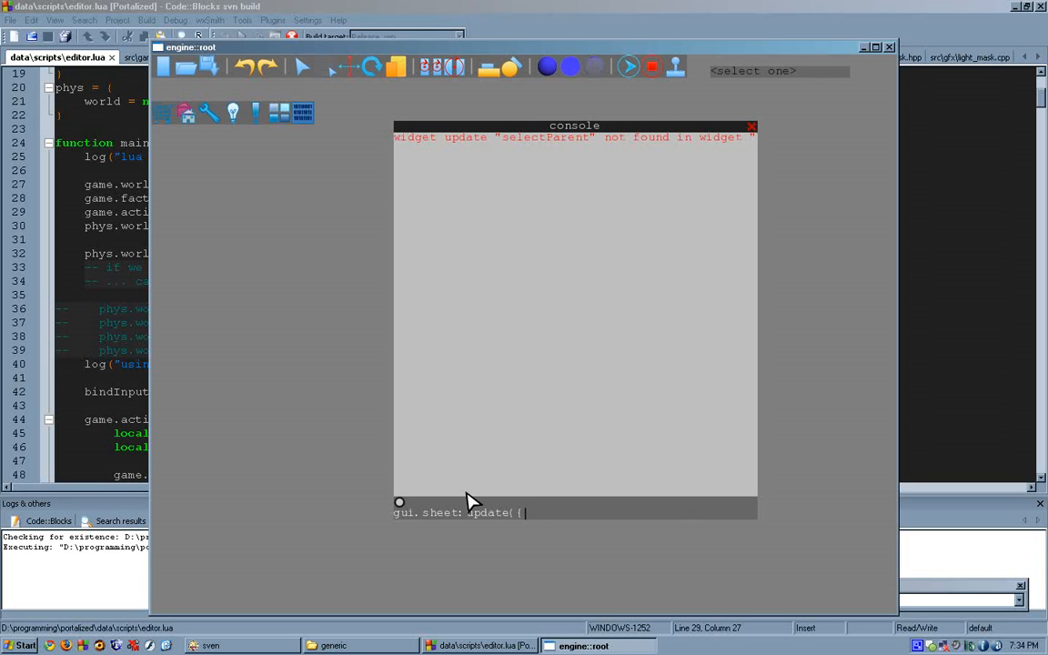
mouse_move(609, 507)
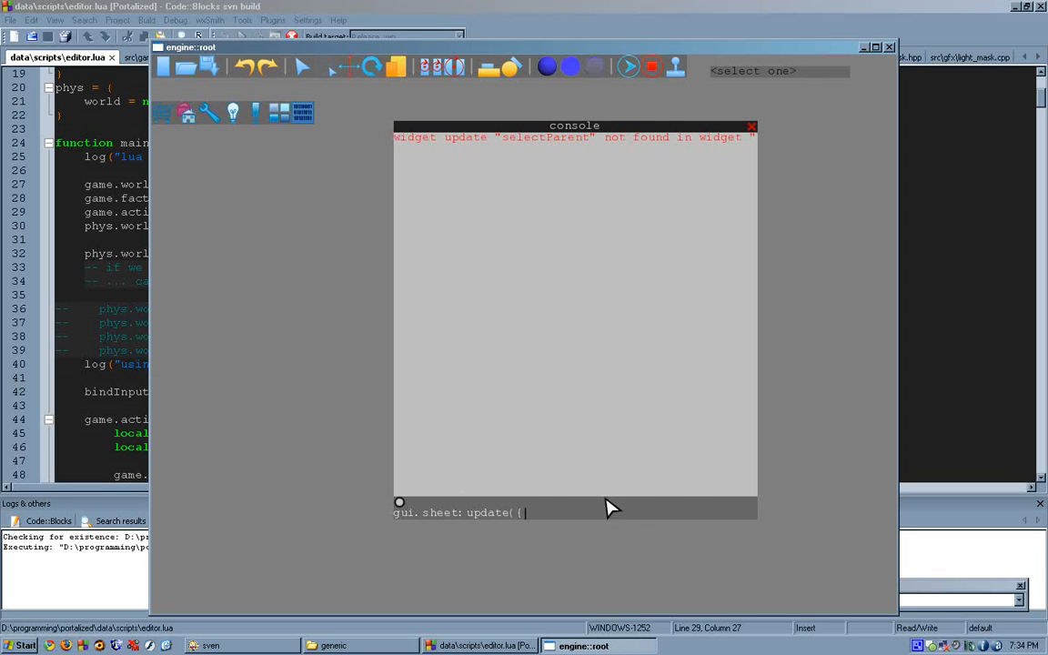
mouse_move(687, 507)
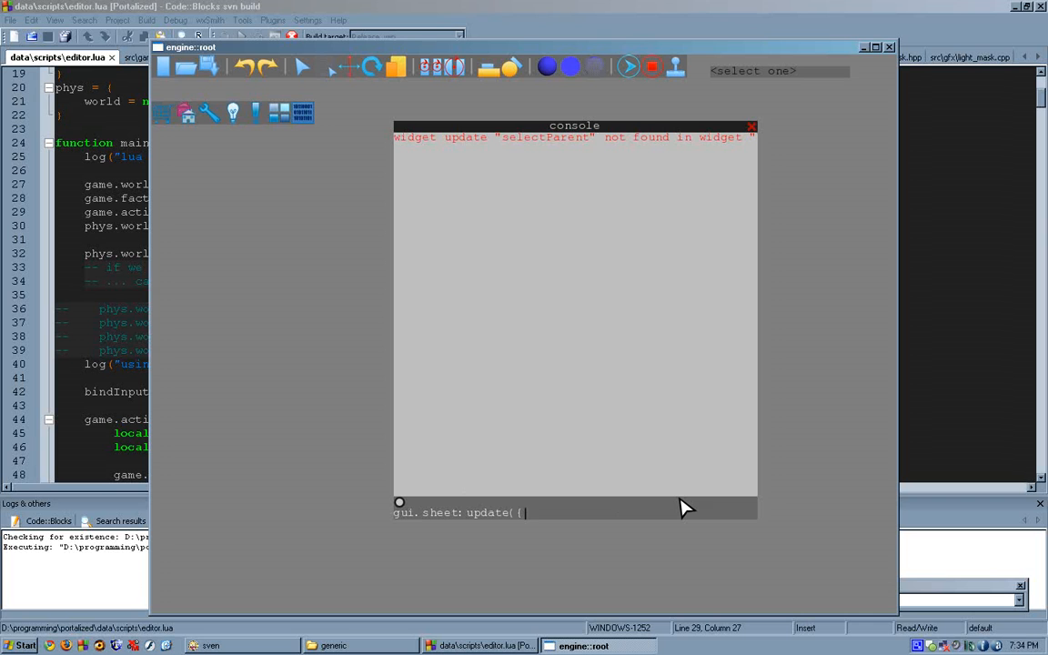
Run gui.sheet:update({skin="awesome"}) to apply the awesome skin to the editor
type("skin=\"")
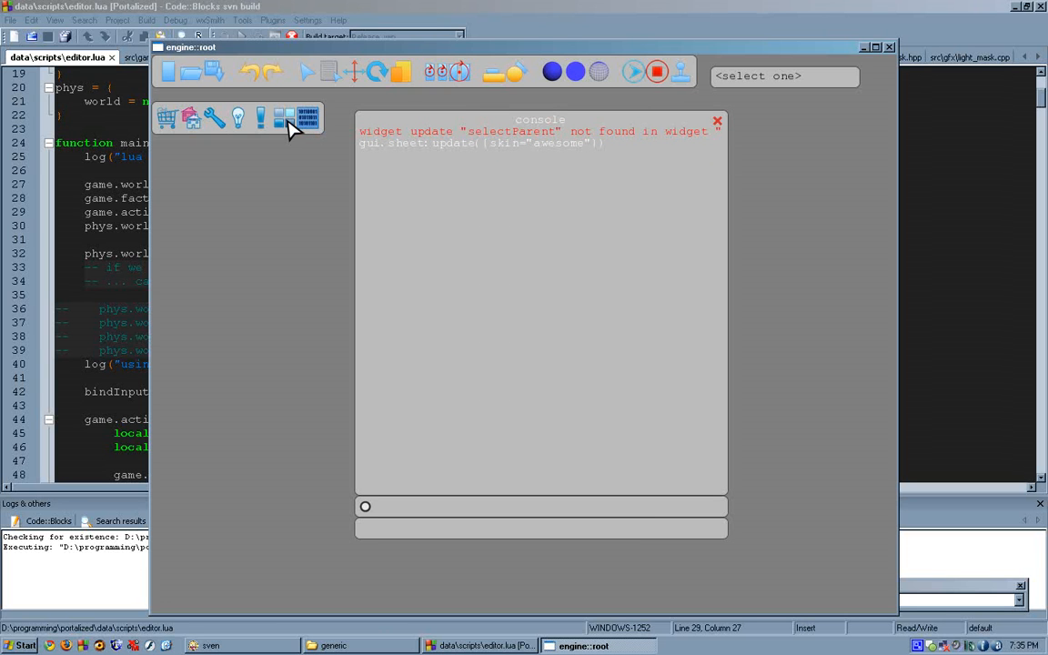
mouse_move(721, 115)
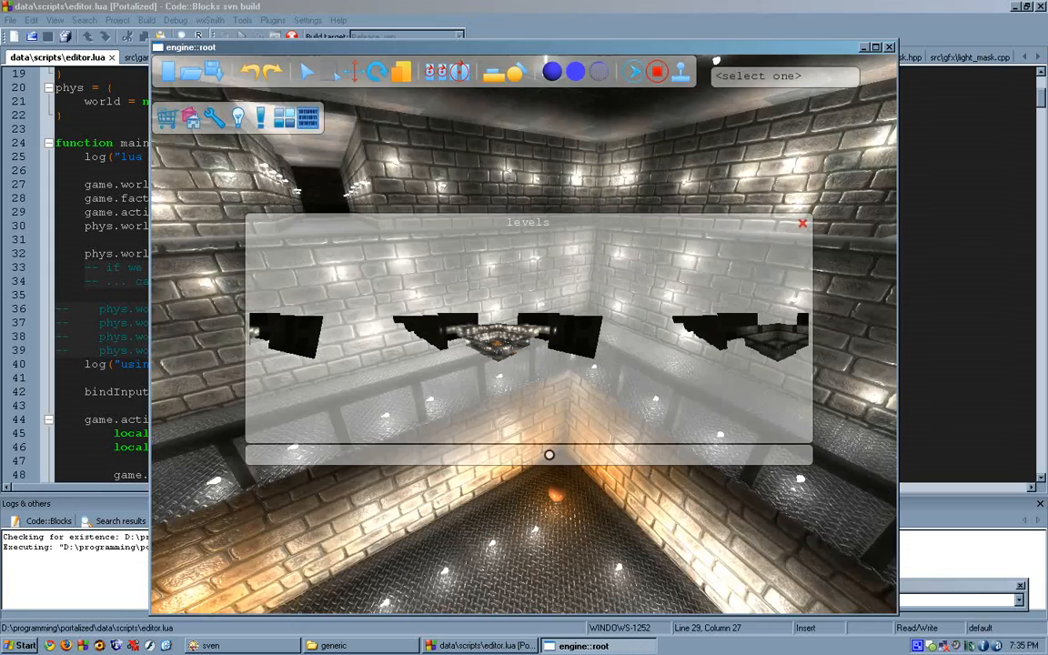
Load the brick-walled level from the levels window and close it
left_click(802, 223)
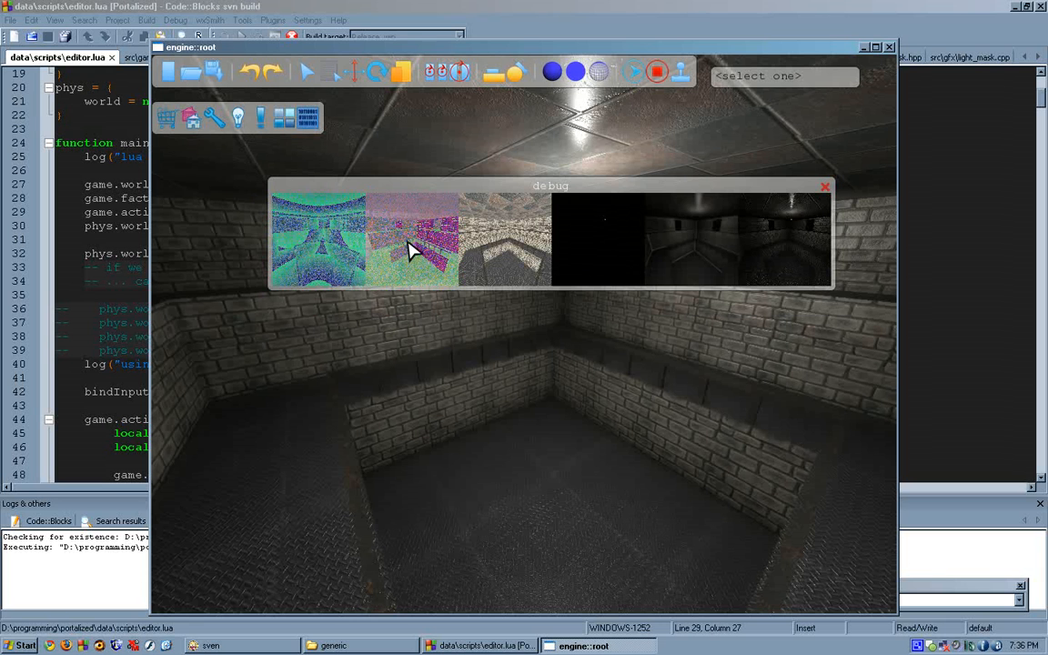
mouse_move(600, 247)
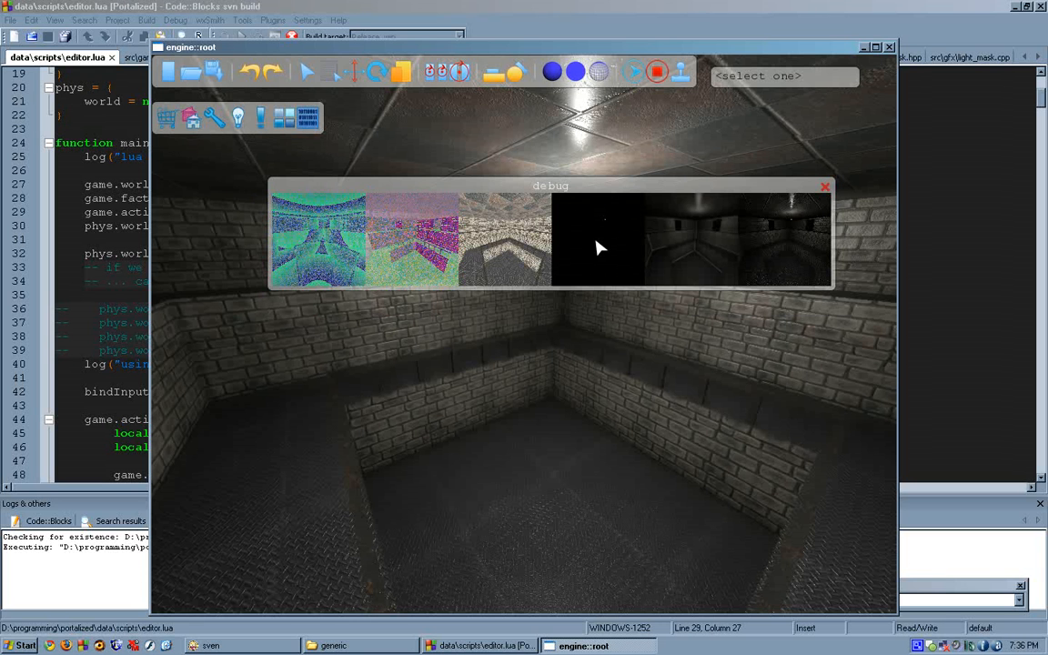
mouse_move(702, 261)
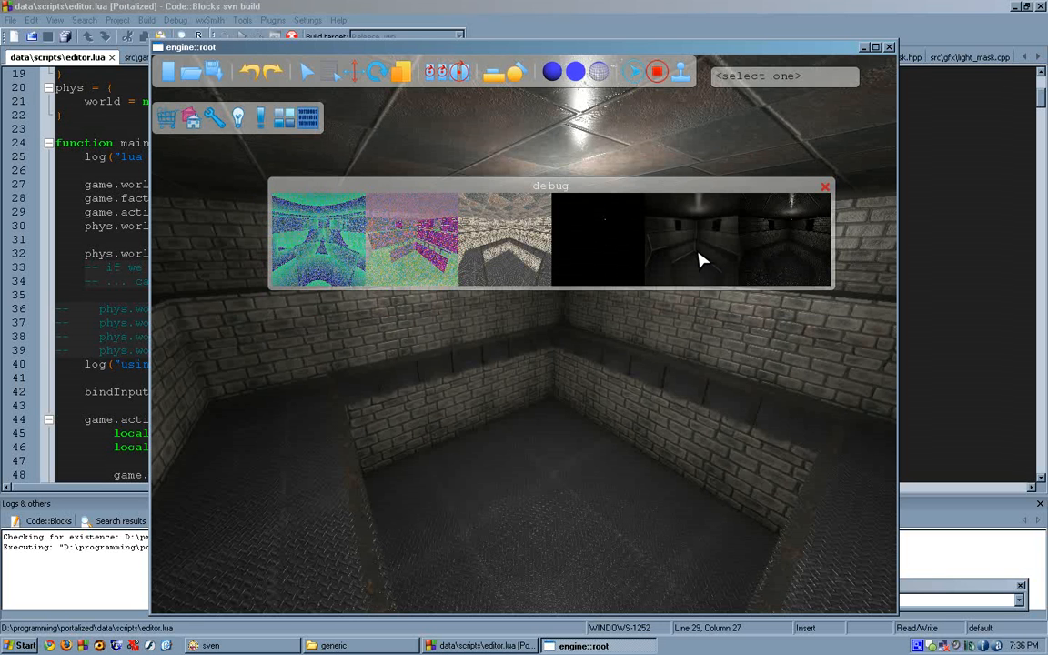
mouse_move(801, 240)
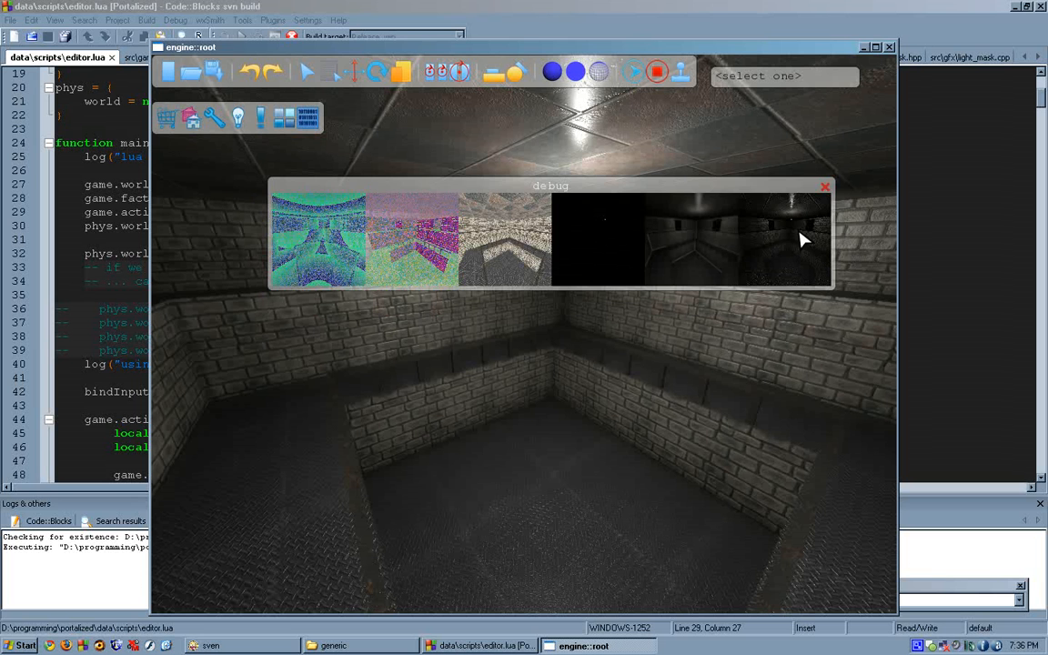
Close the debug window after viewing its render-buffer thumbnails
left_click(824, 186)
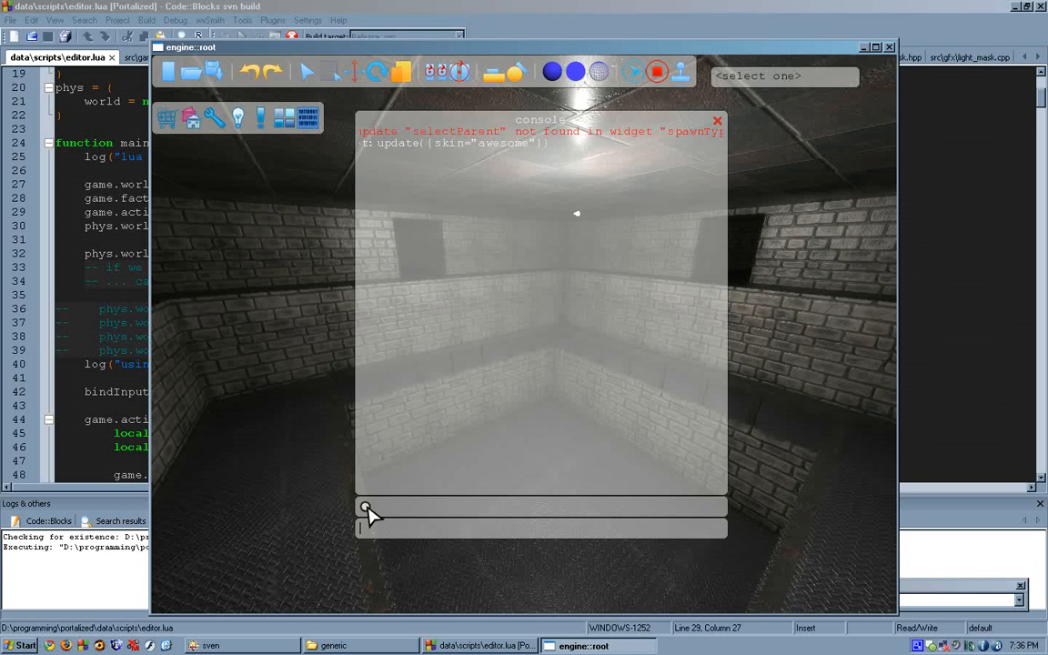
Run gui.sheet:update({skin="crystal"}) in the console to apply the crystal skin
type("gui.sheet:update(")
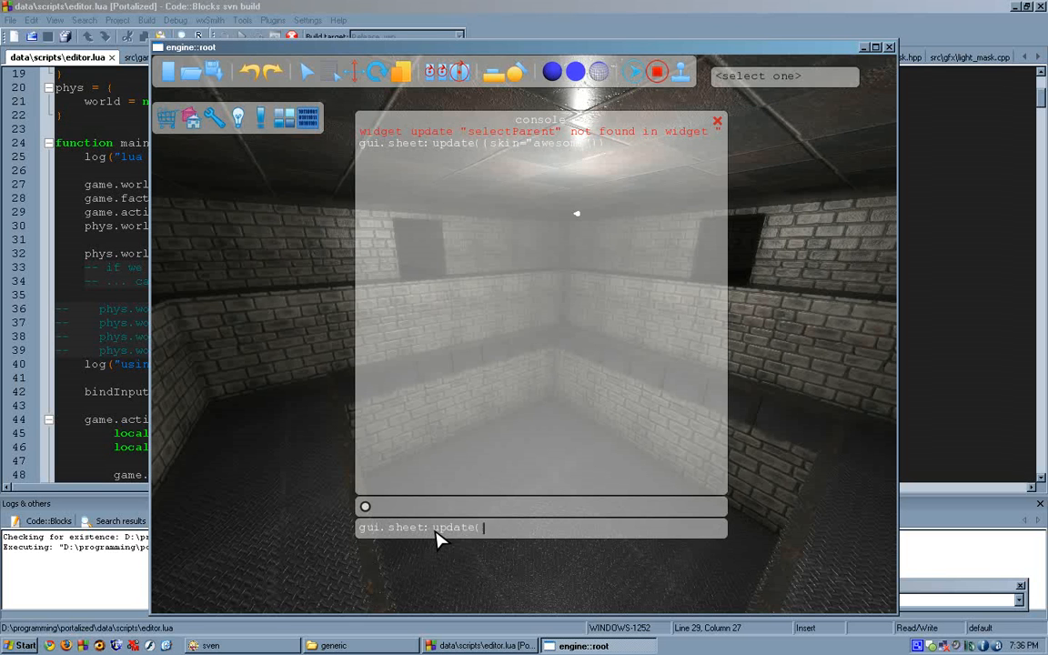
type("{skin=\"crys")
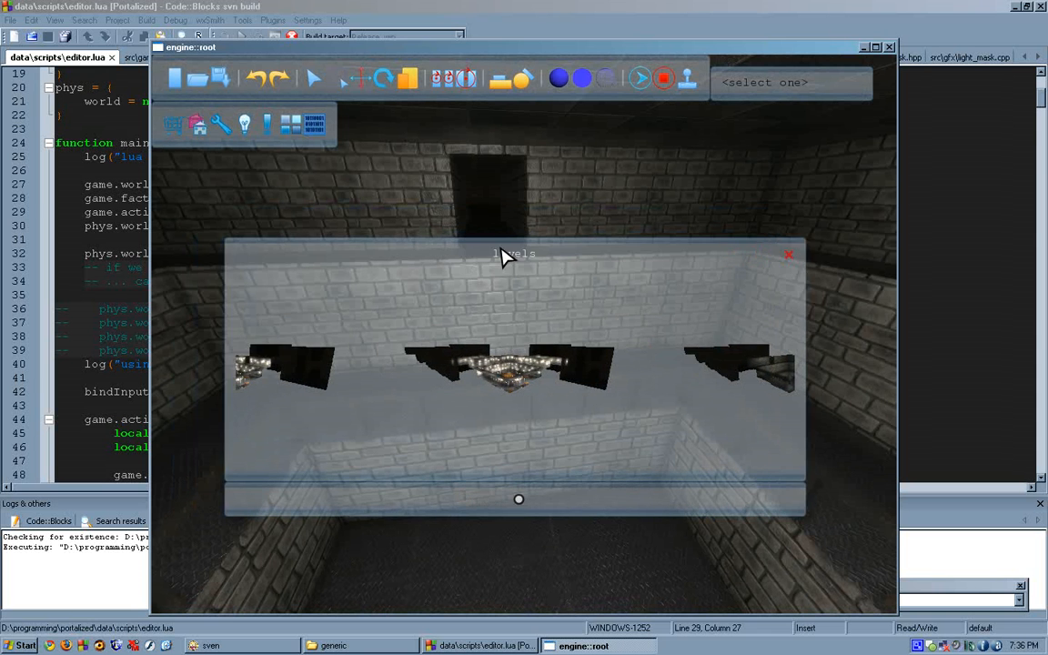
left_click(789, 254)
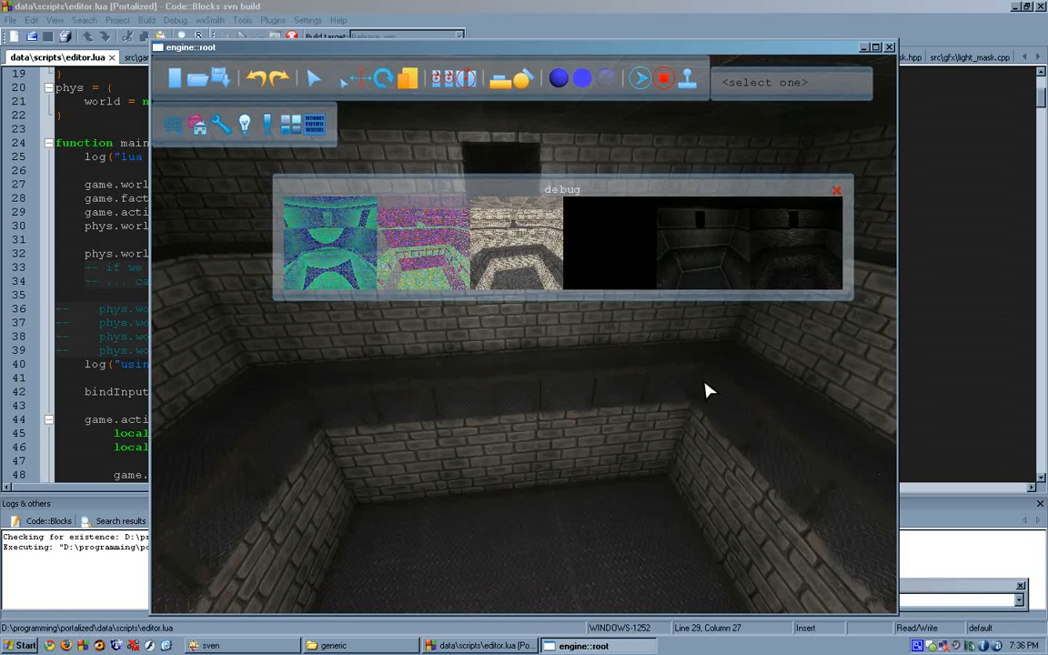
Close the debug render-buffer window to reveal the props browser
left_click(836, 189)
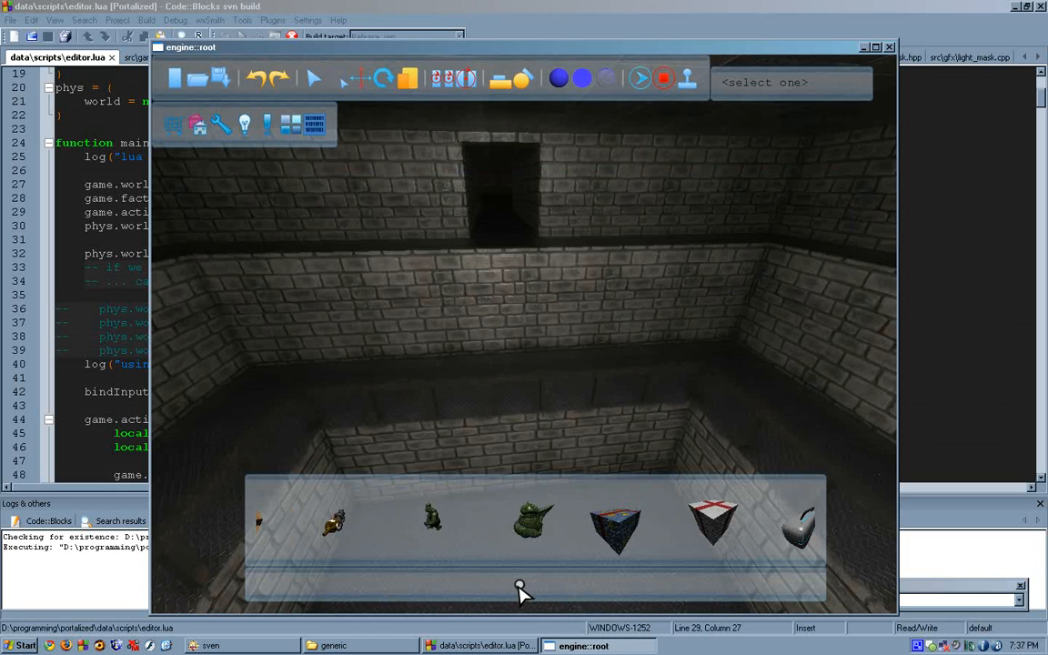
mouse_move(579, 317)
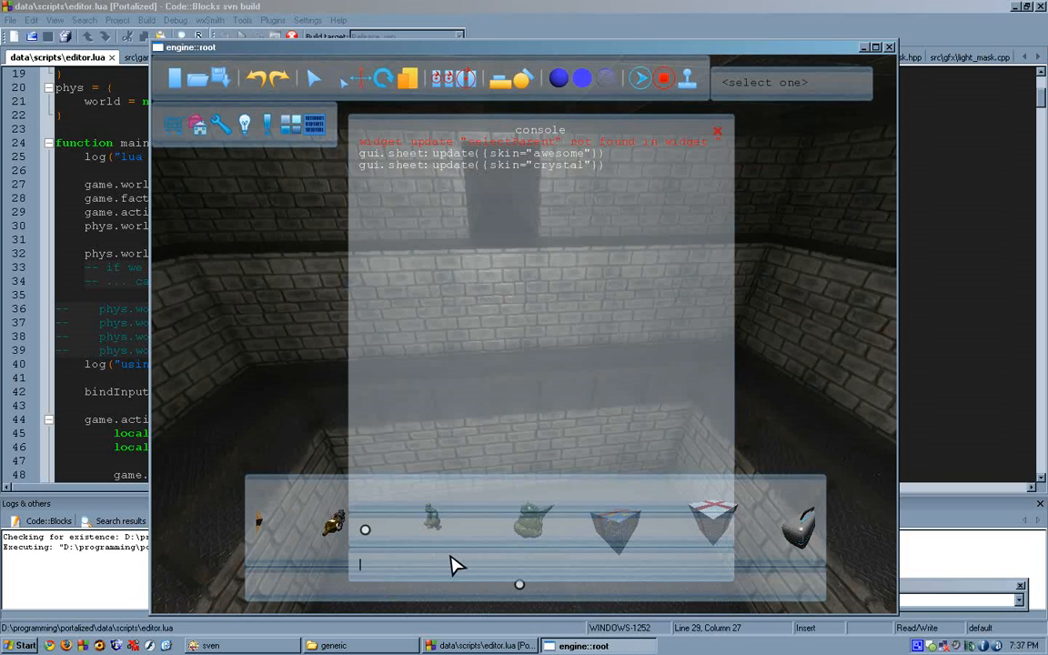
Run gui.sheet:child("propsWin"):update({skin="old"}) to reskin only the props browser
type("gui.sheet:")
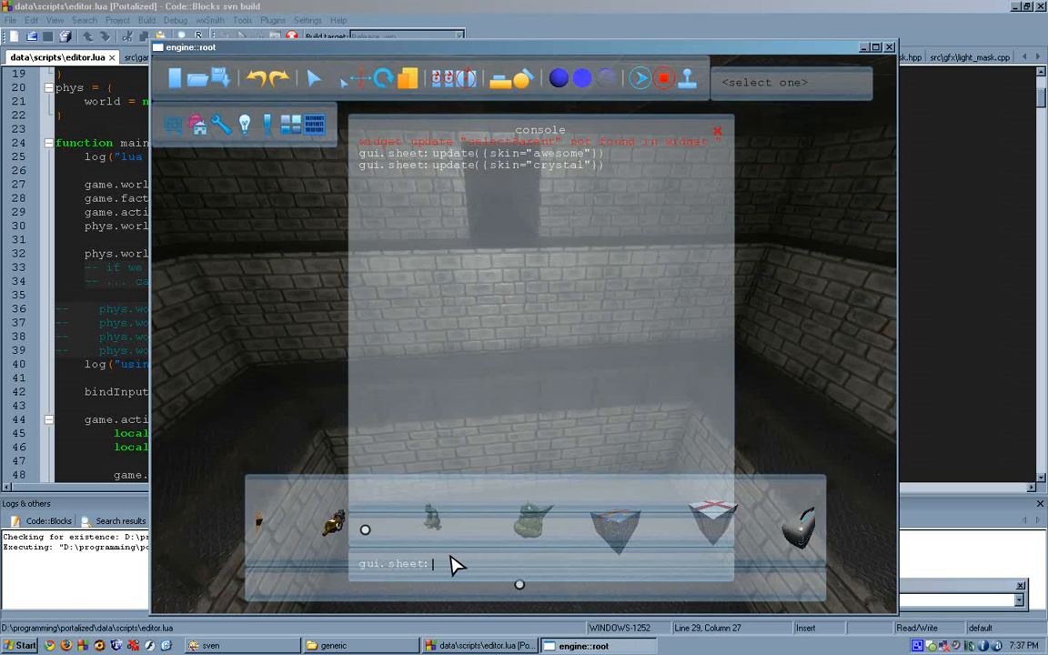
type("child(\"propsWin")
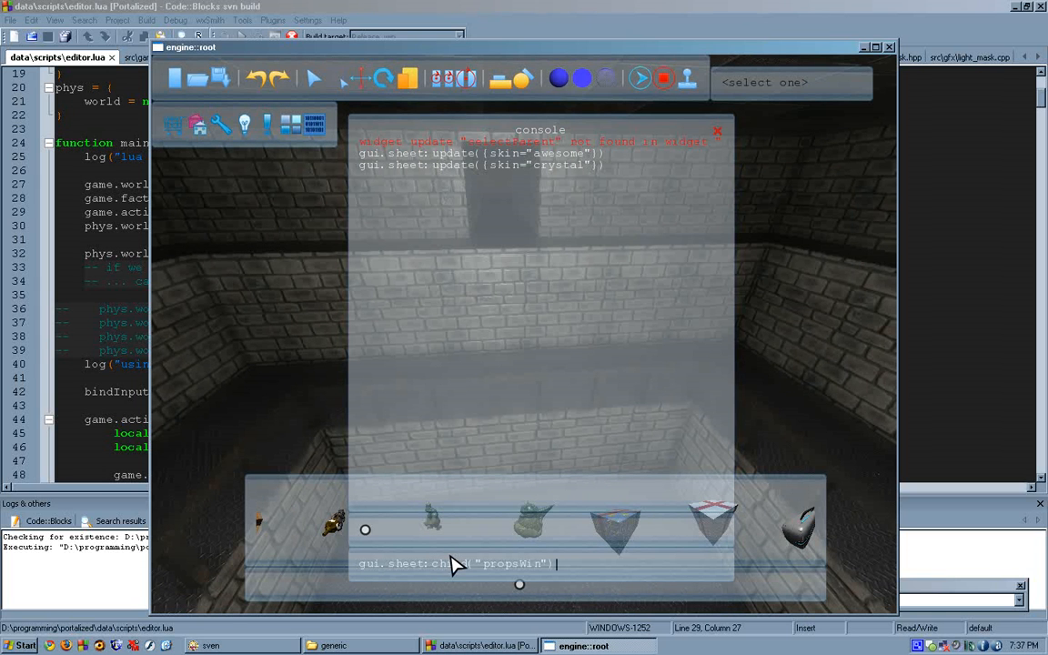
type("up")
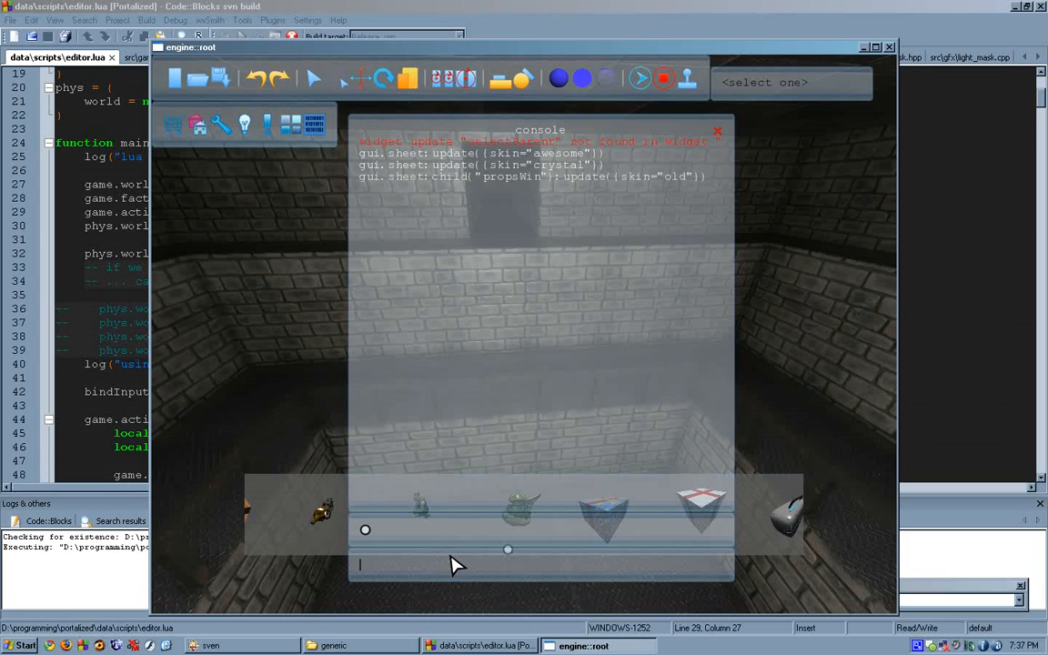
mouse_move(279, 578)
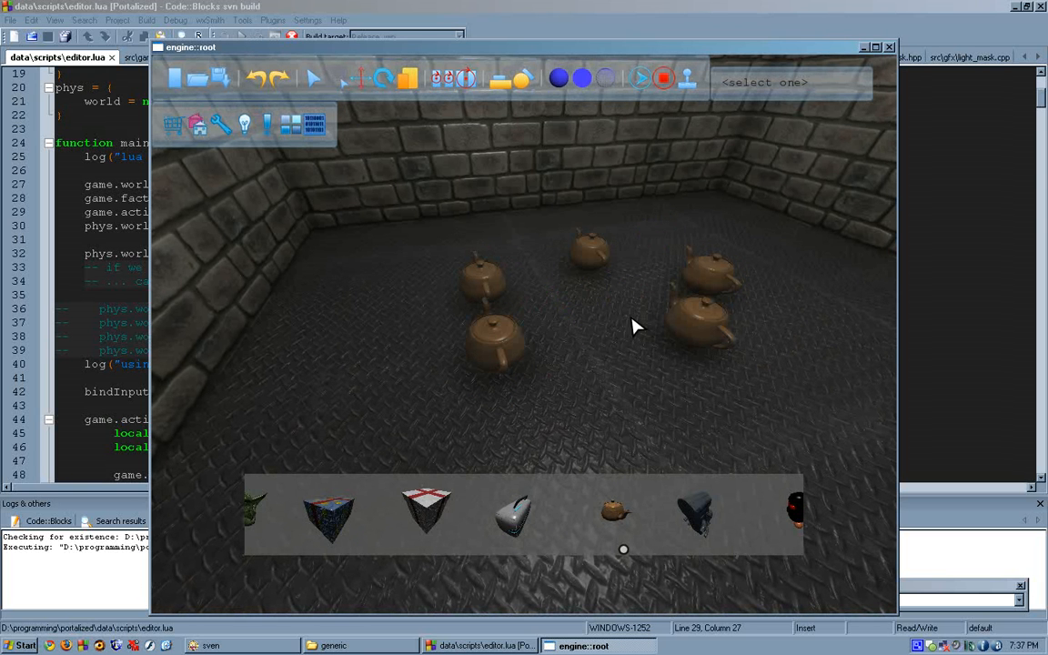
mouse_move(484, 240)
type("gui.sheet:c")
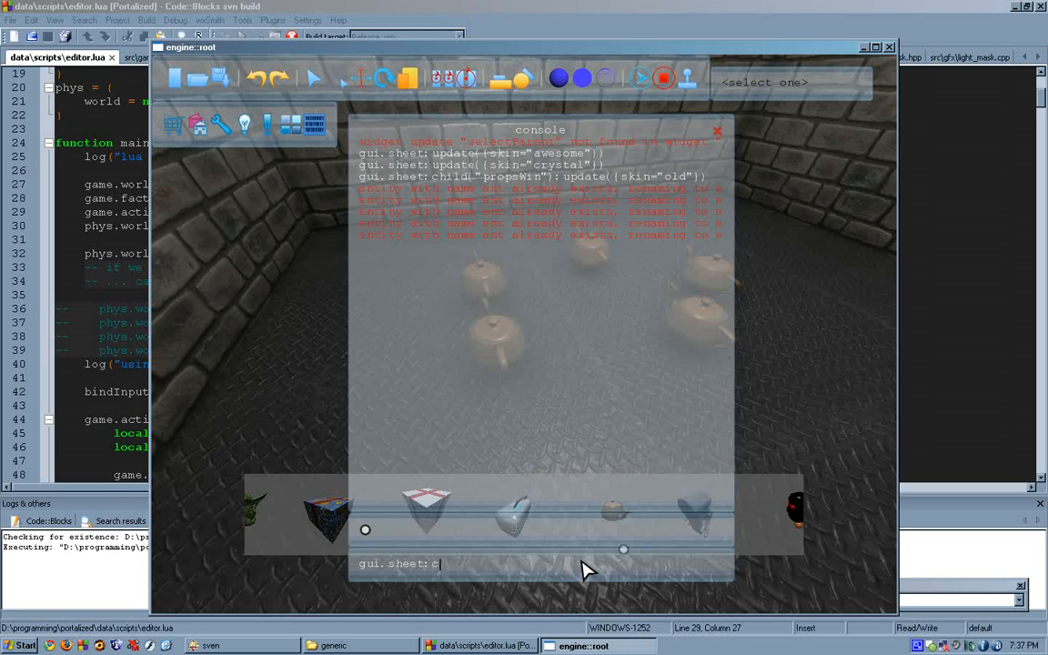
Run gui.sheet:child("propsWin"):update with skin "awesome" for the props browser
type("hild(\"")
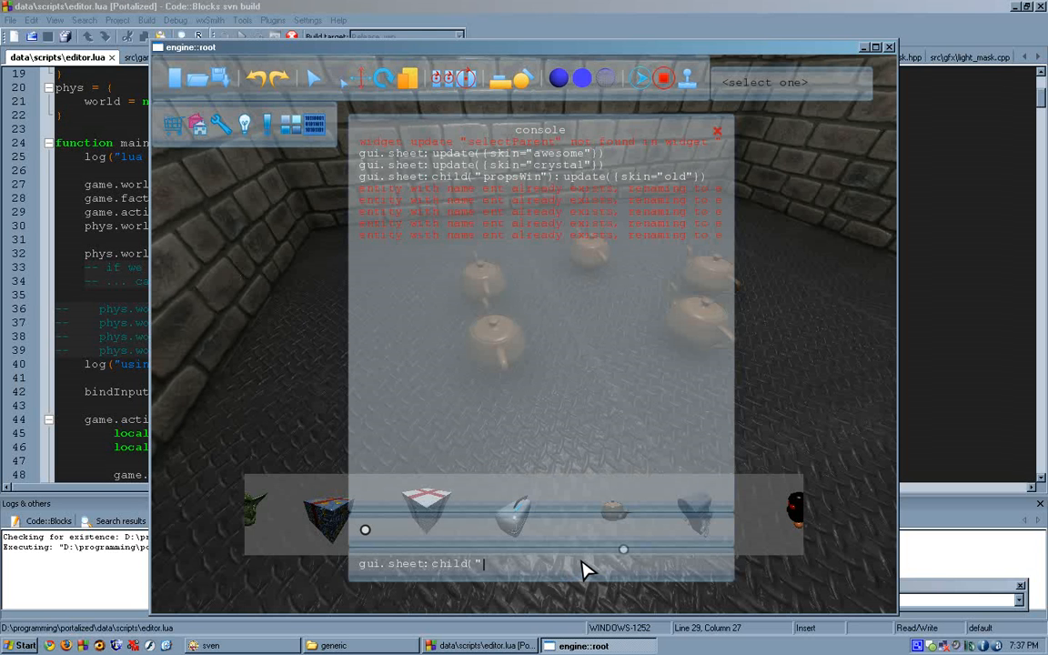
type("propsWin\"): up")
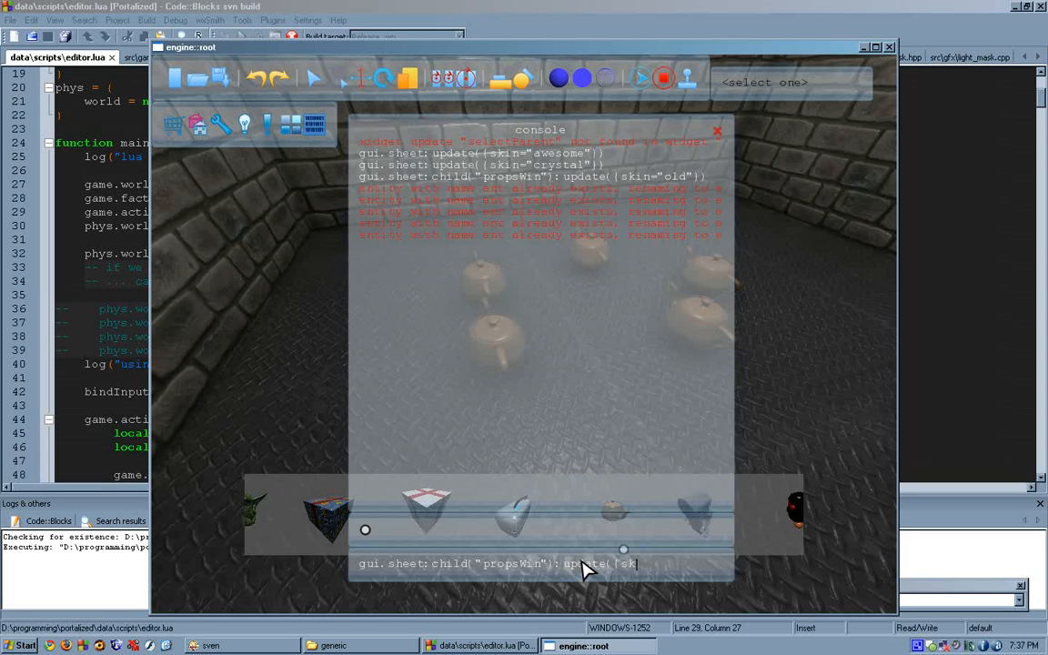
type("awe")
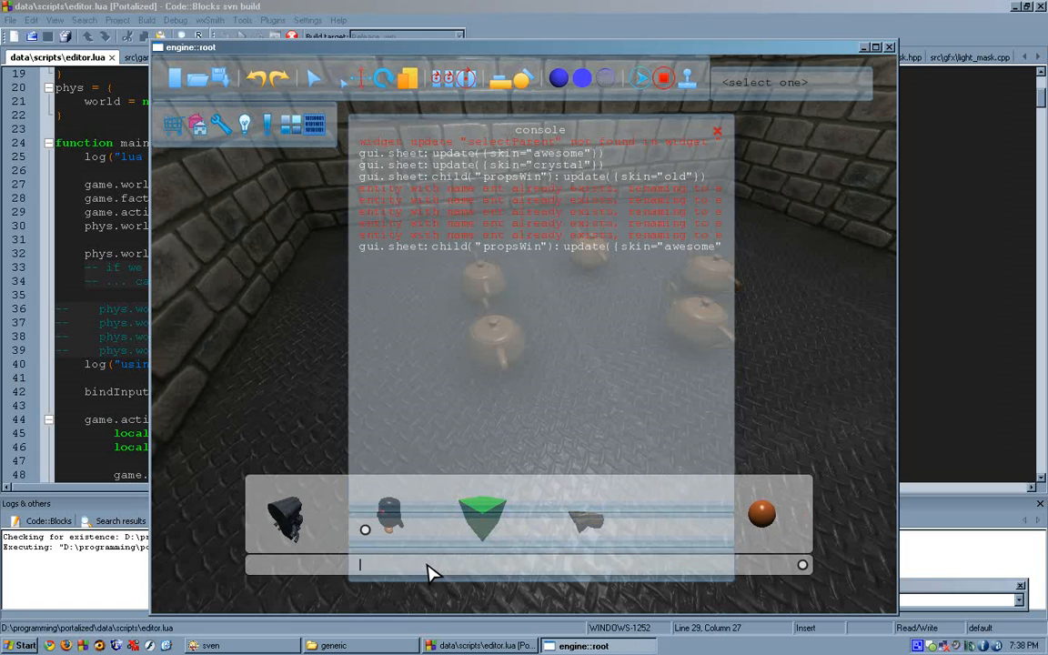
Run gui.sheet:update({skin="old"}) to put the whole editor GUI in the old skin
type("gui.sheet:")
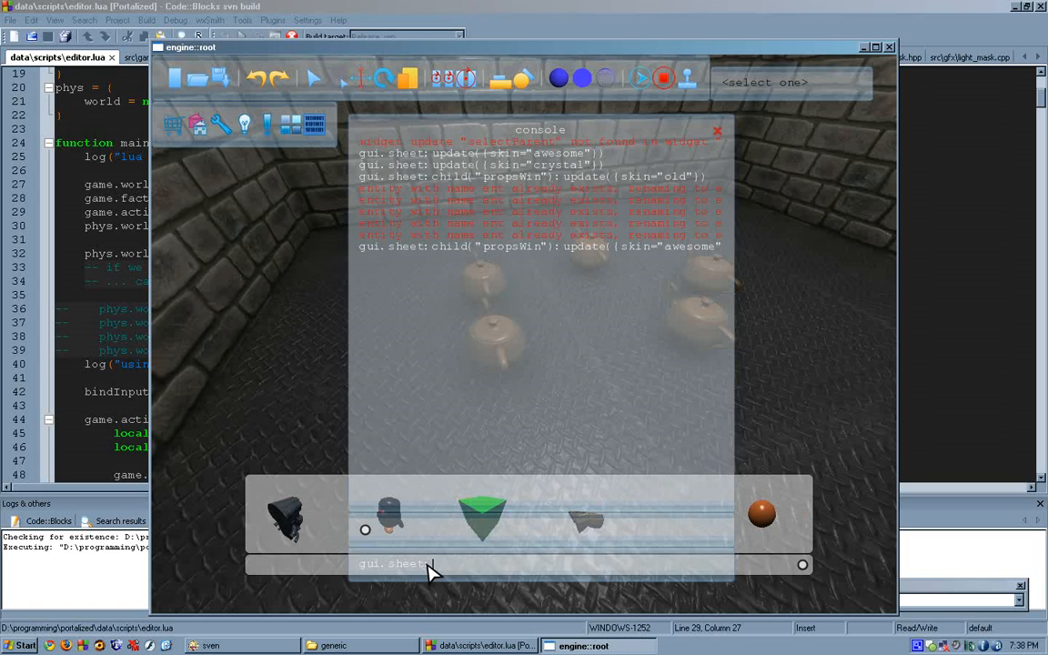
type(".update({s")
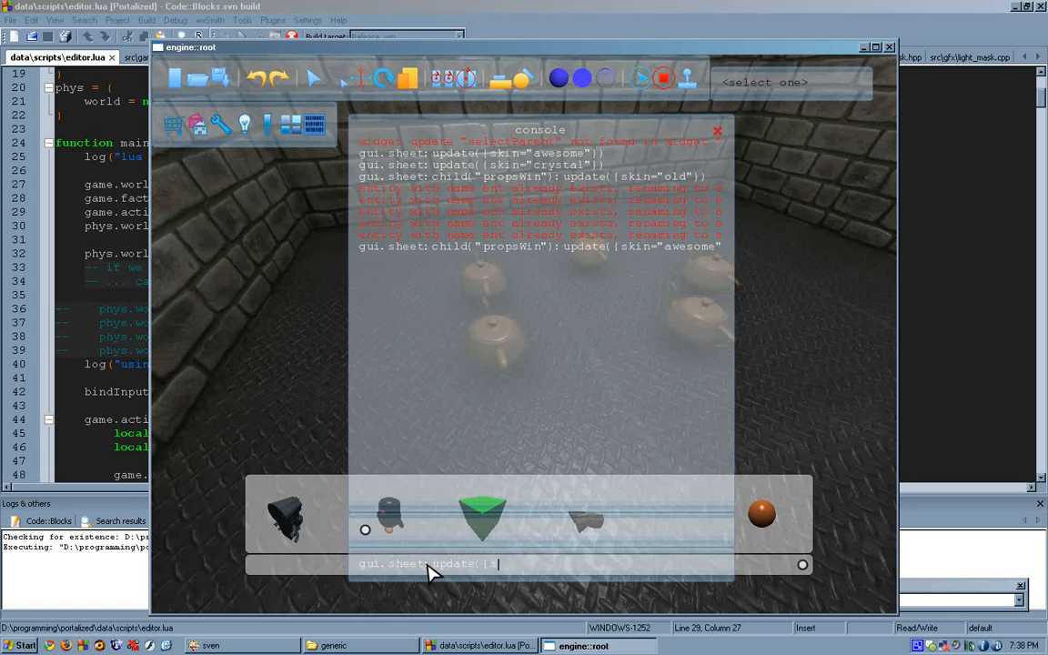
type("kin=\"old\"})")
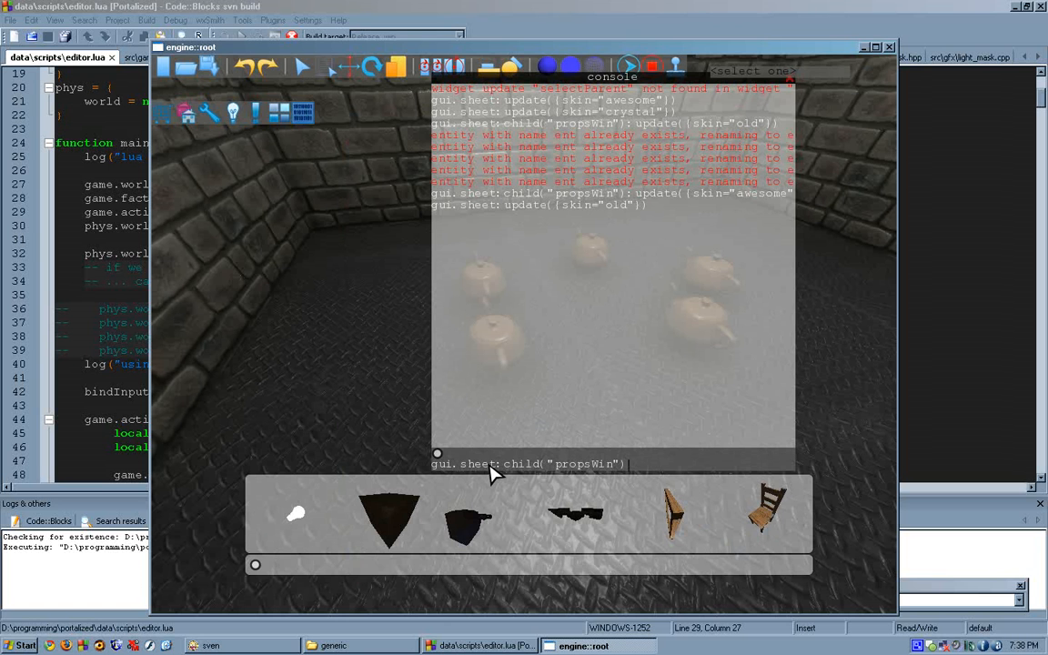
Run propsWin's update with skin="" so the props browser drops its own styling
type(".update({skin")
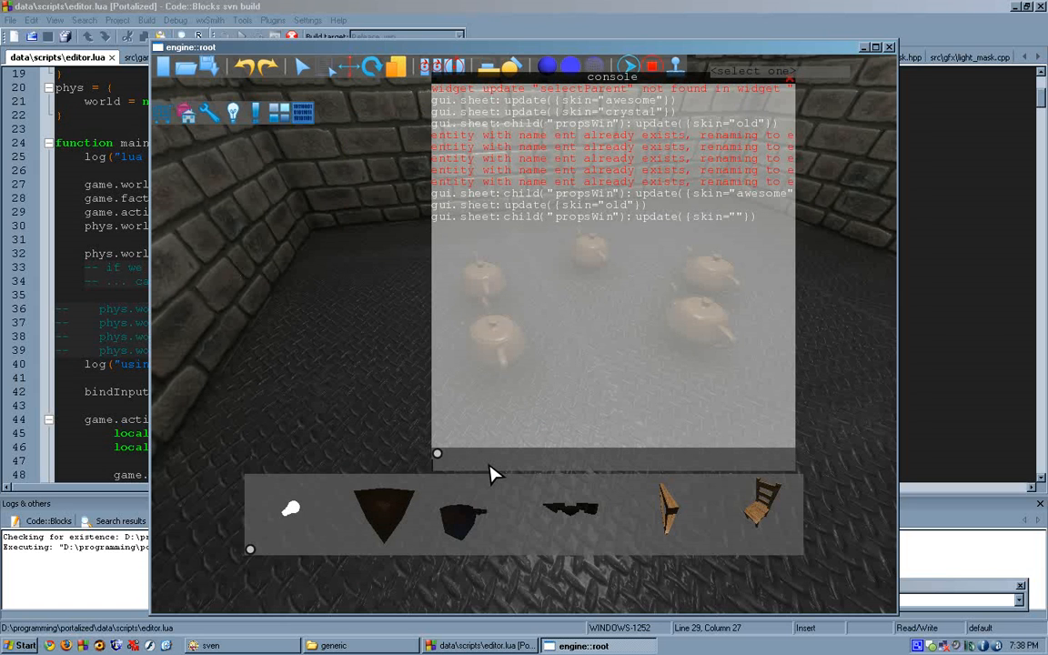
mouse_move(254, 554)
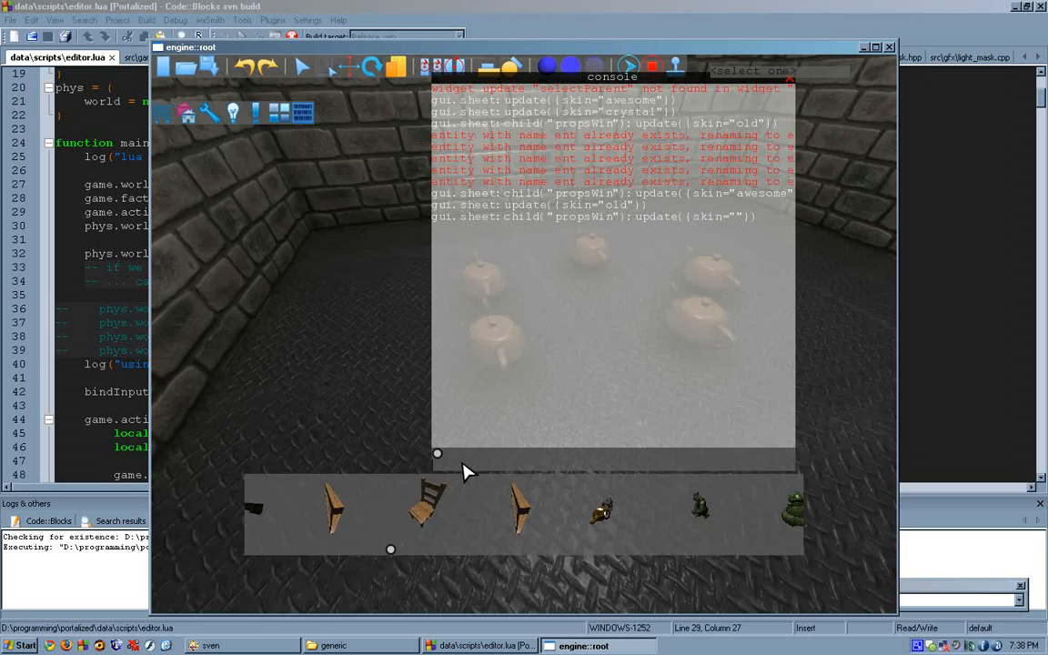
type("gui.sheet:update({skin=")
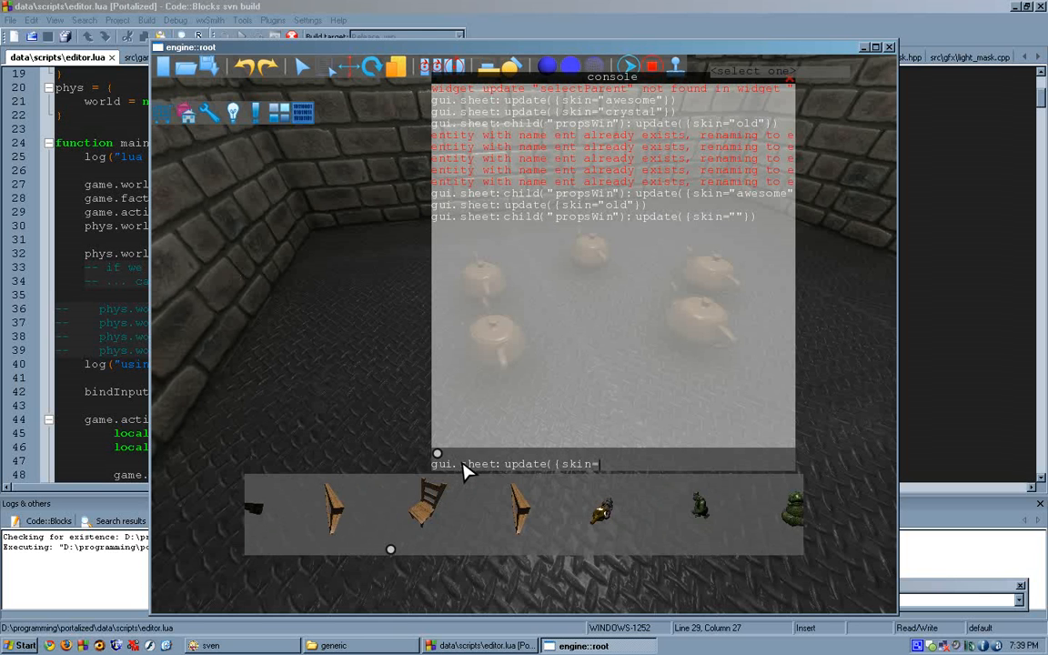
Run gui.sheet:update with the nonexistent skin "whetaever", producing a failed-to-load error
type("whetae")
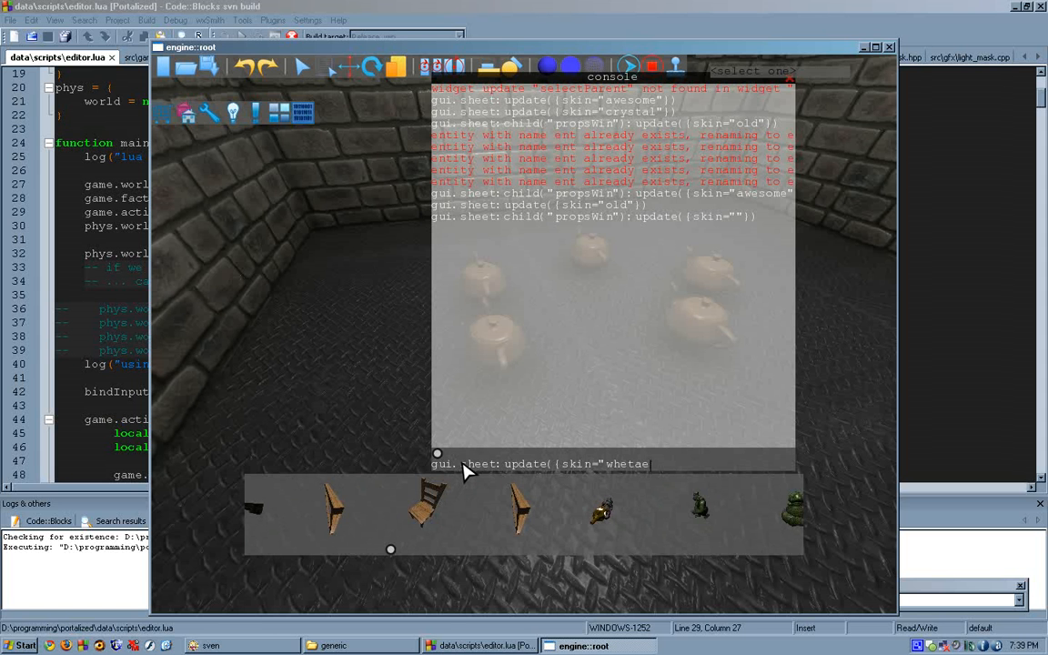
type("ever")
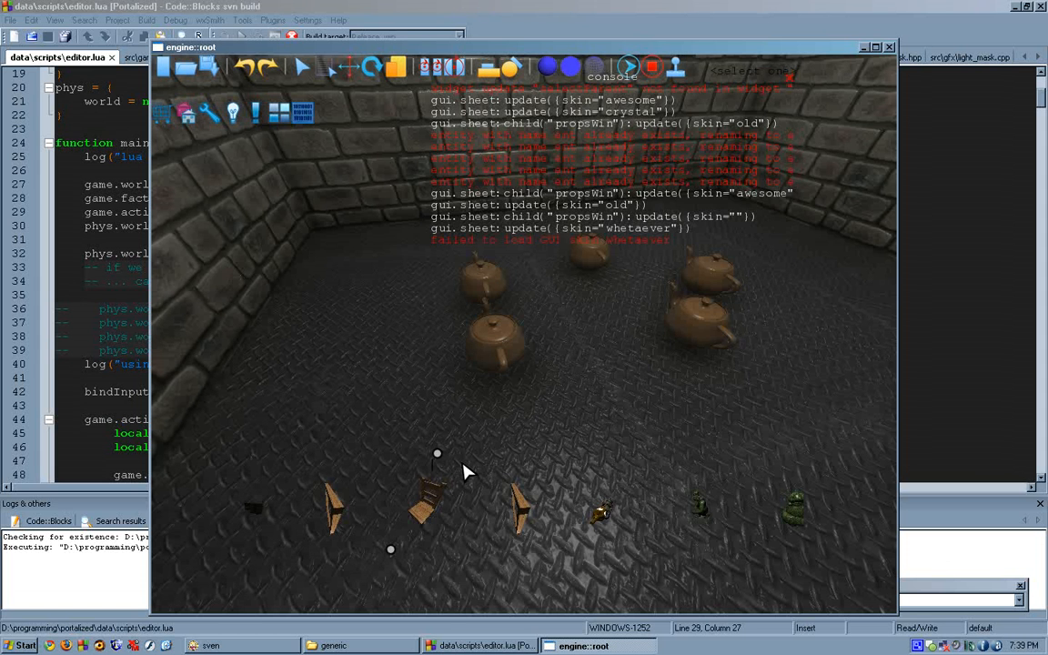
mouse_move(492, 521)
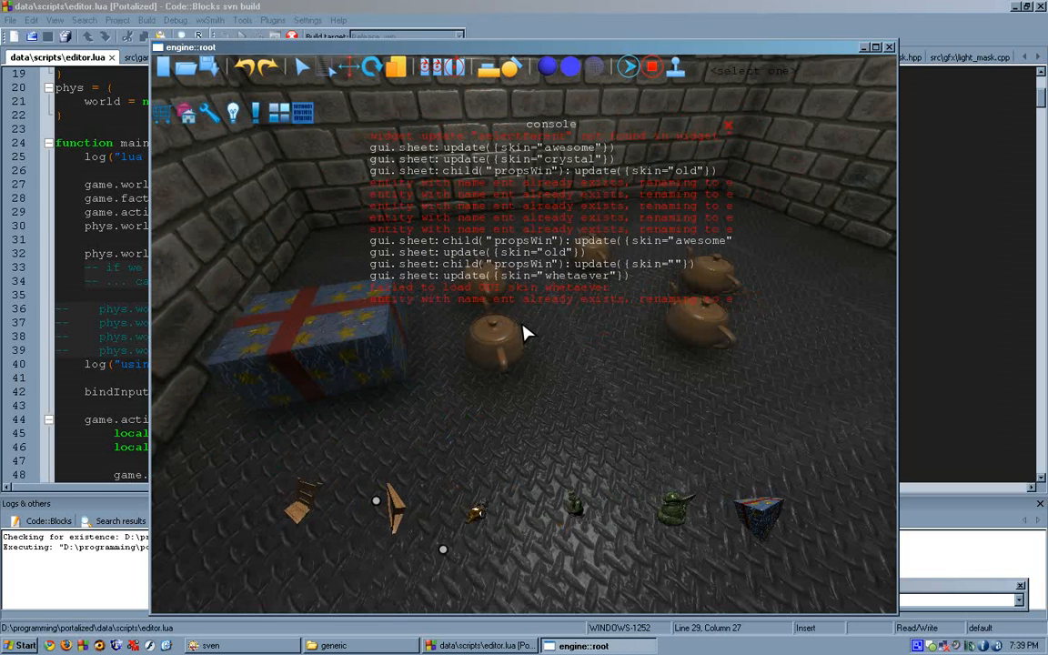
mouse_move(489, 298)
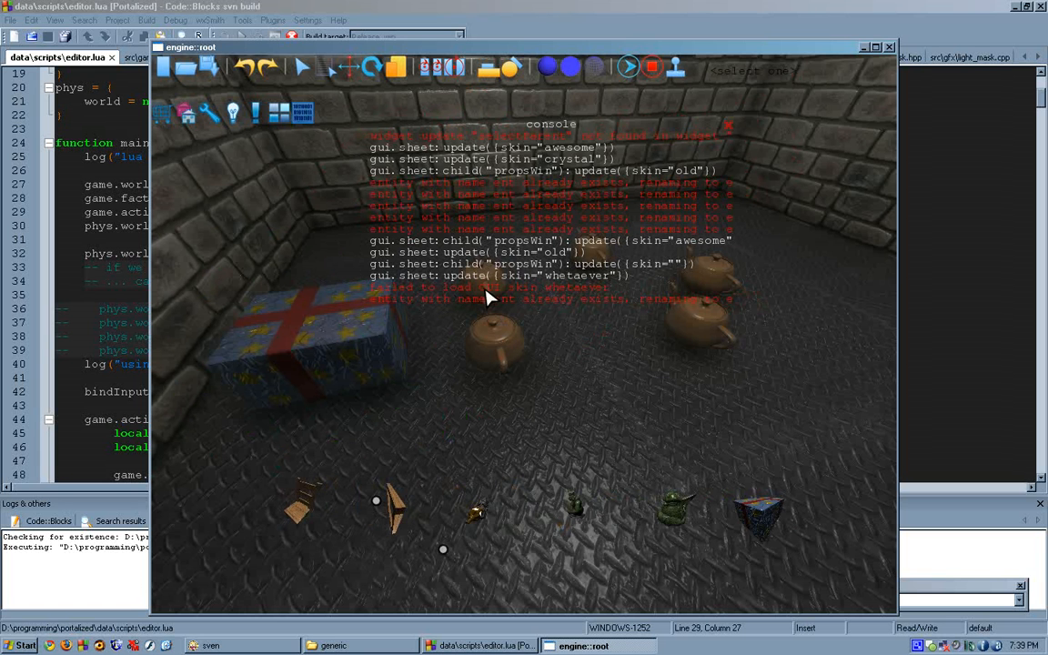
mouse_move(603, 293)
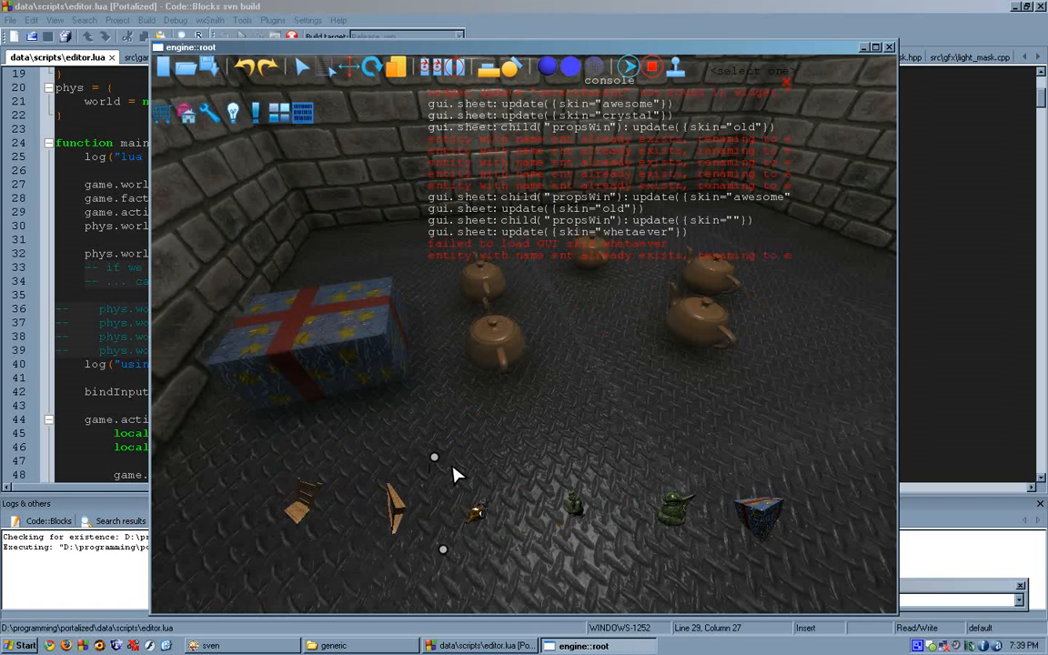
Run gui.sheet:update({skin="crystal"}) to restore the translucent skin, then close the console
type("gui.sheet:")
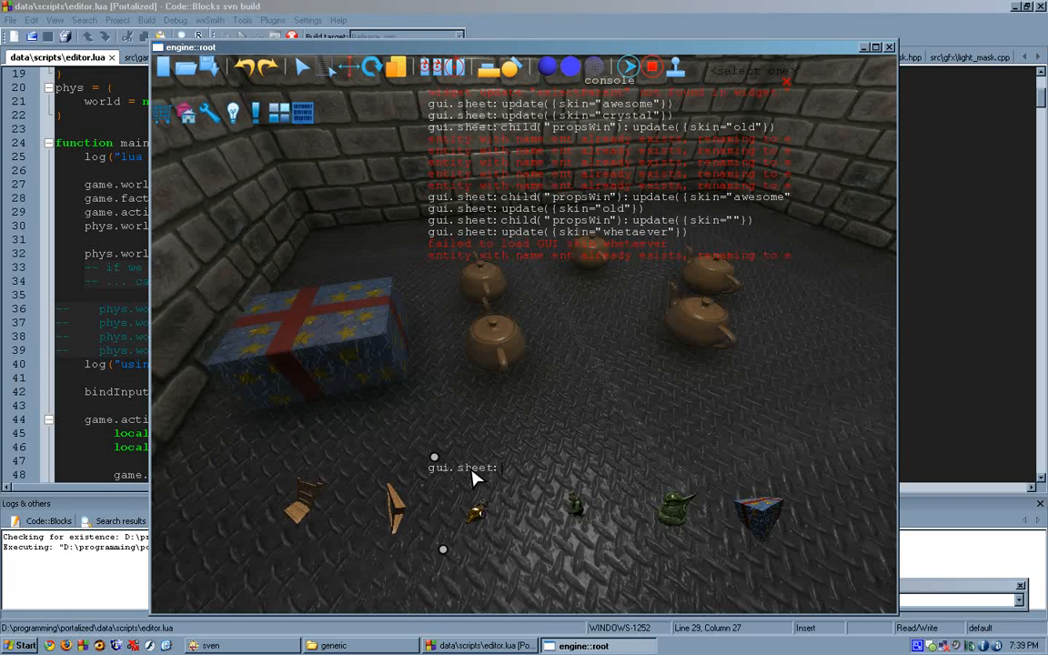
type("update({skin")
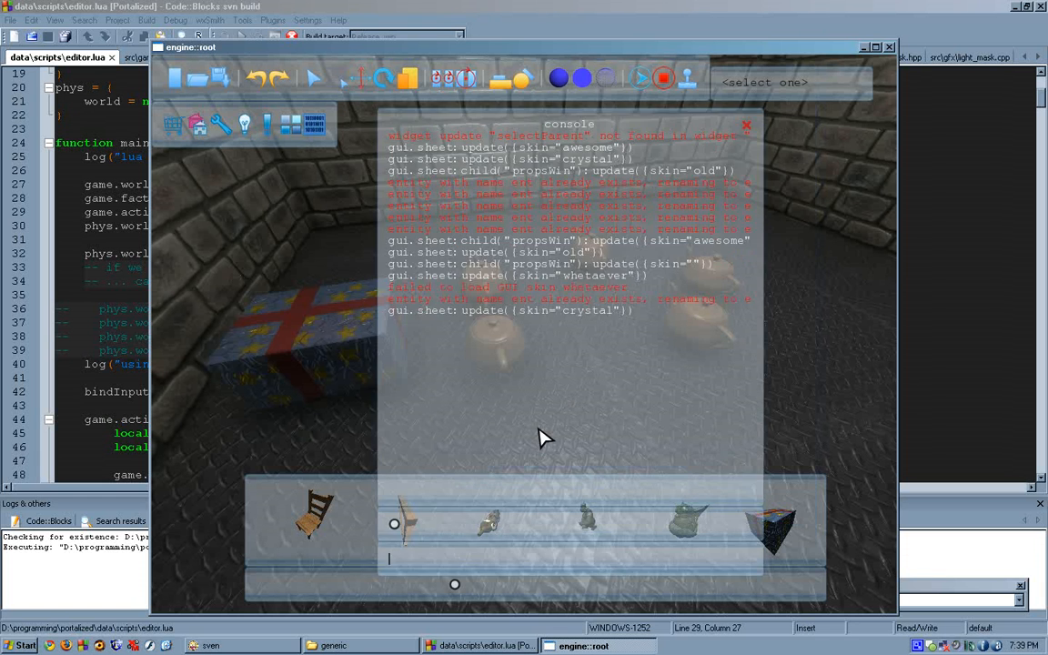
left_click(746, 124)
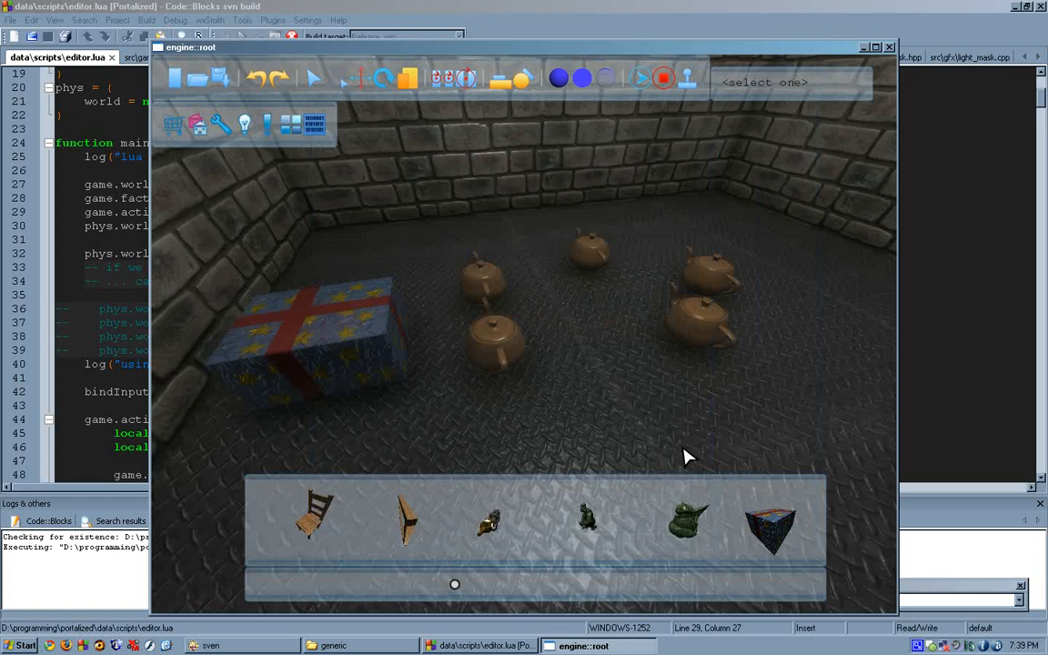